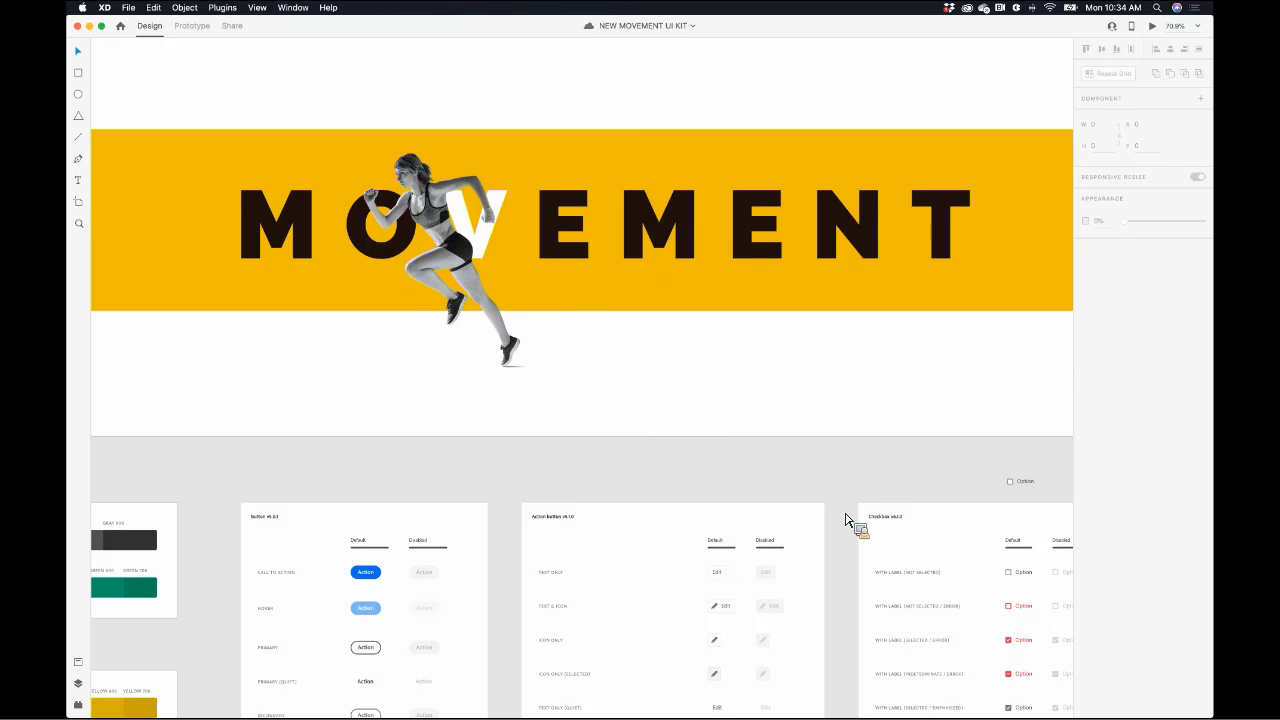
- Scroll through the artboards to reach the blue Start button on the first screen
scroll("down", 3)
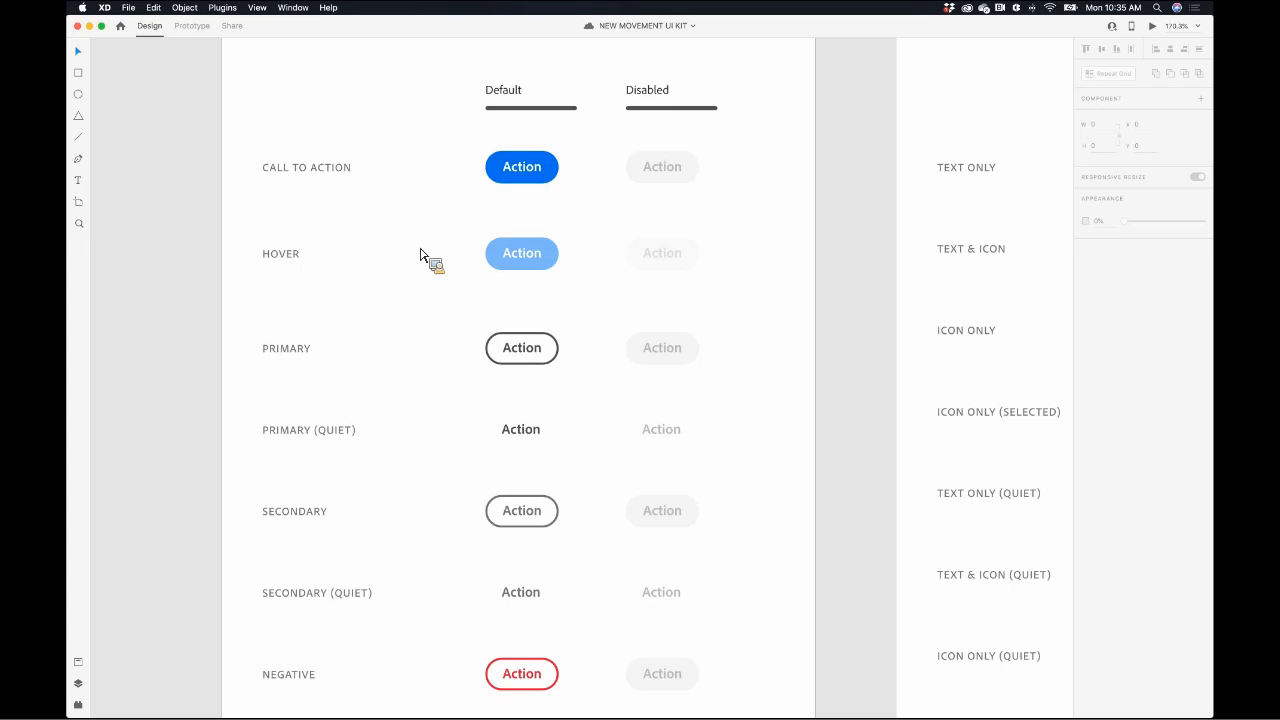
left_click(520, 168)
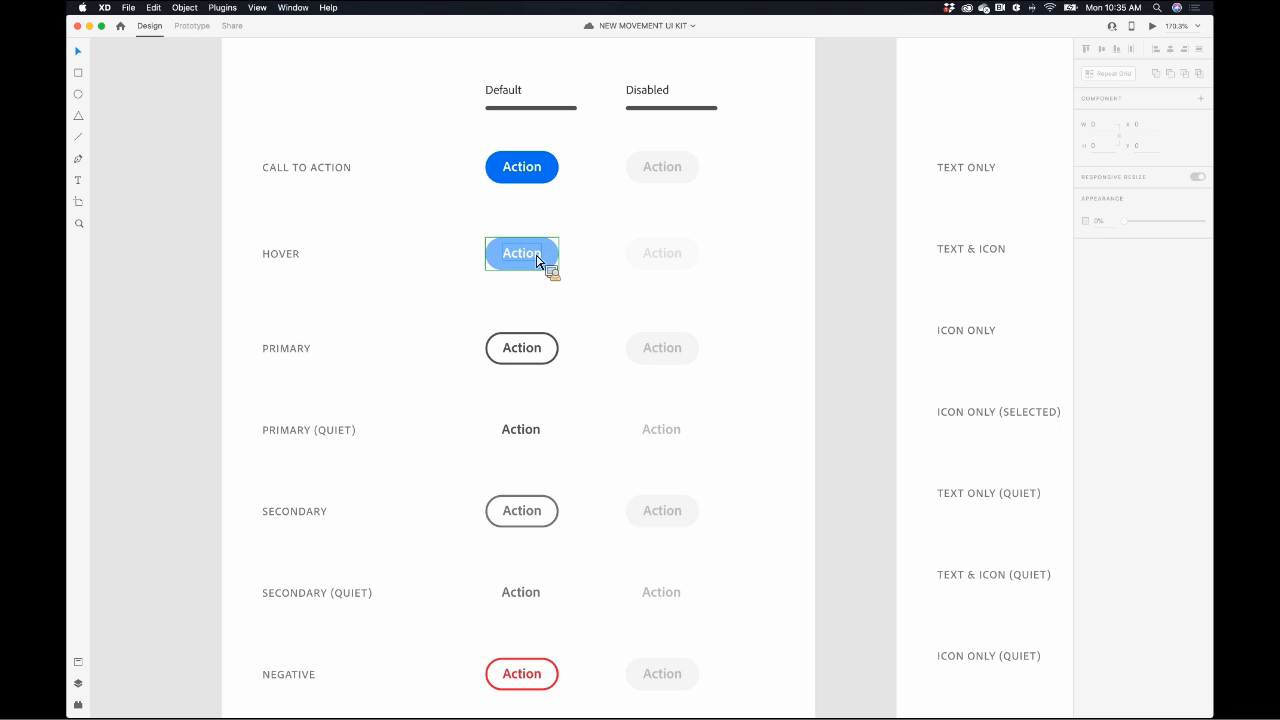
scroll("down", 3)
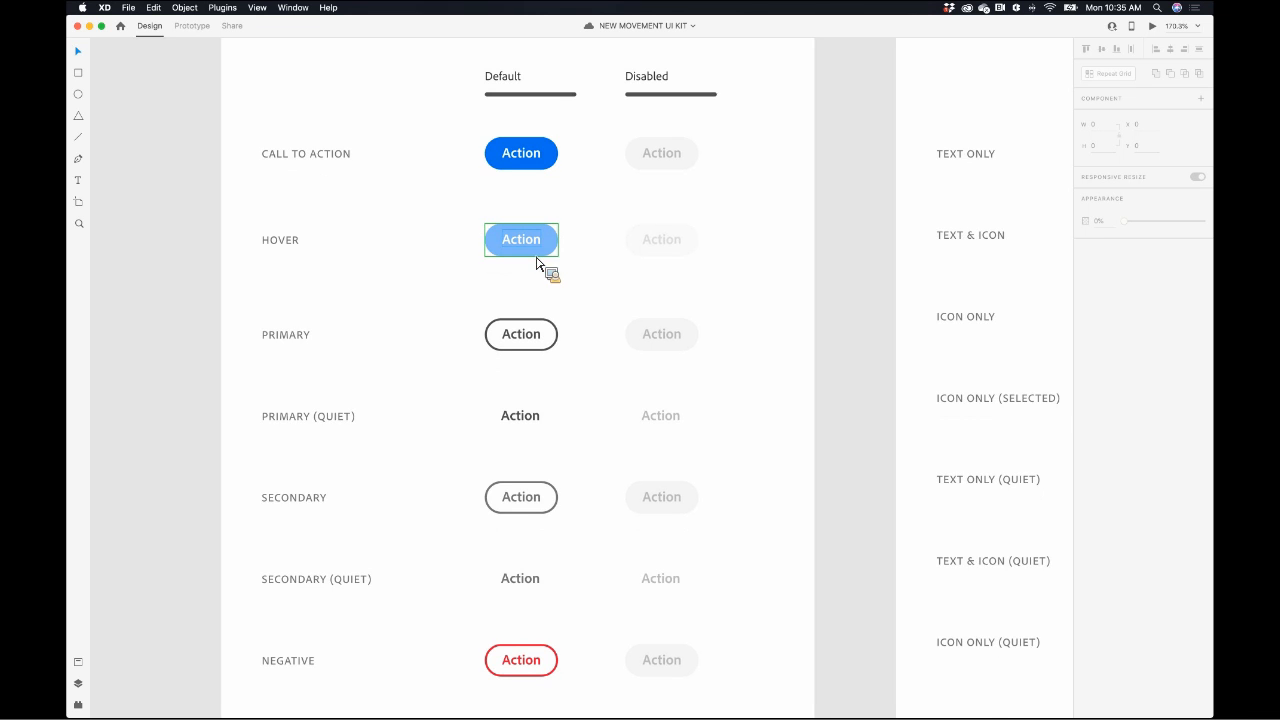
scroll("down", 3)
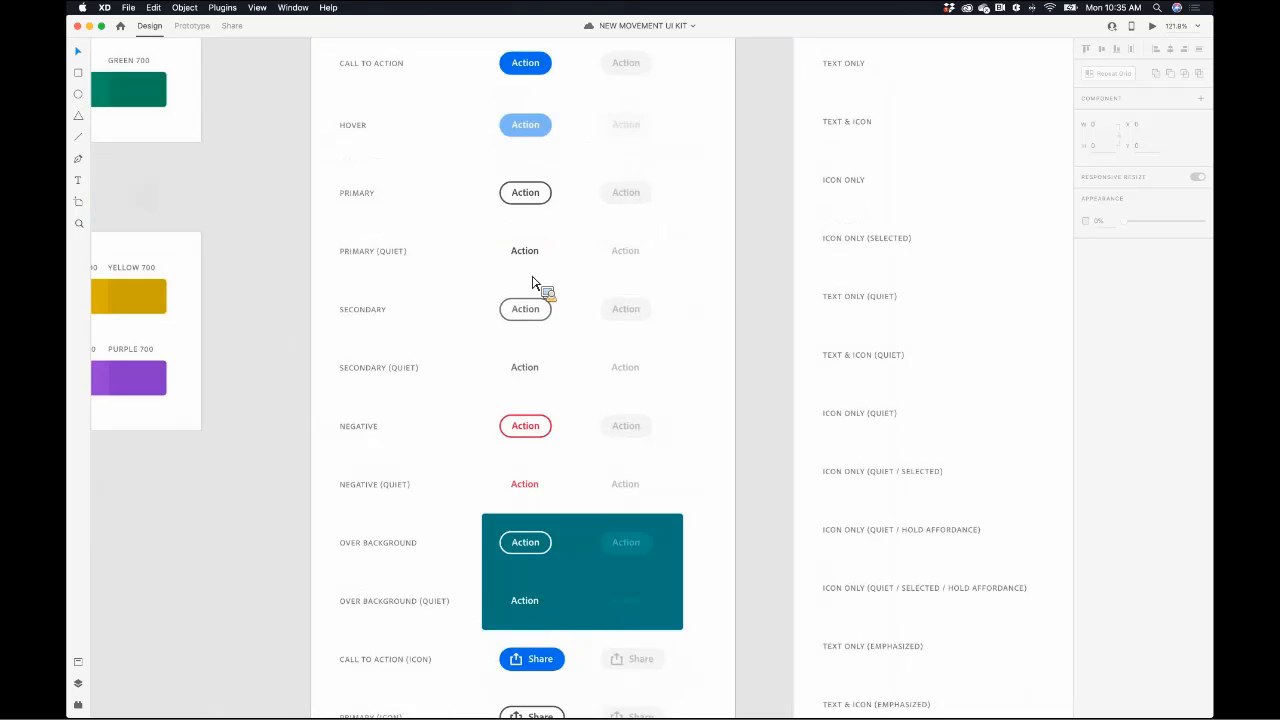
scroll("down", 3)
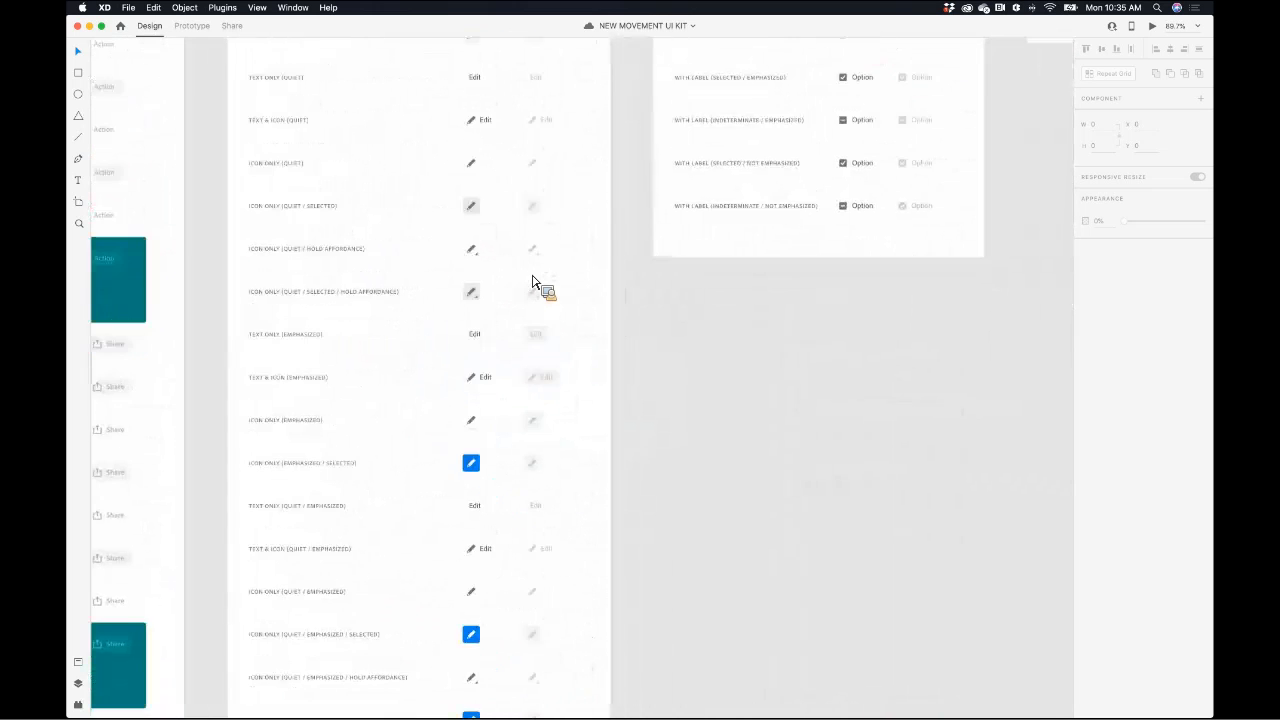
scroll("down", 3)
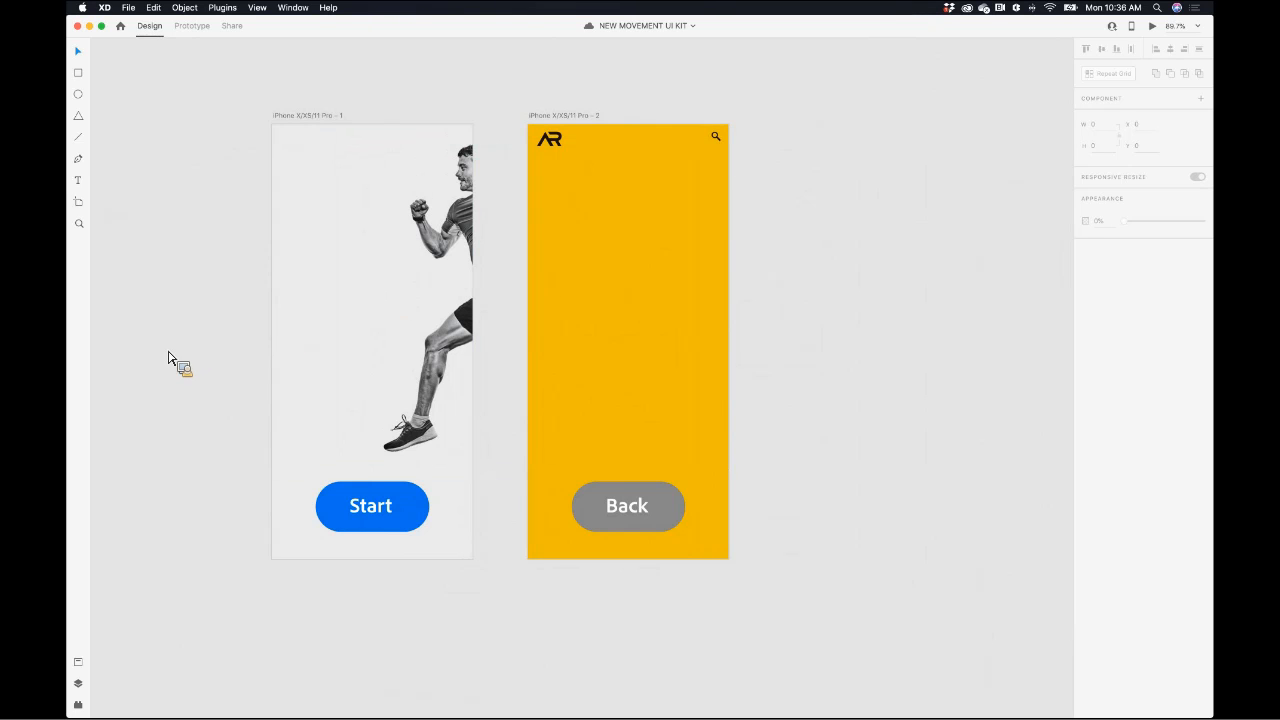
mouse_move(372, 516)
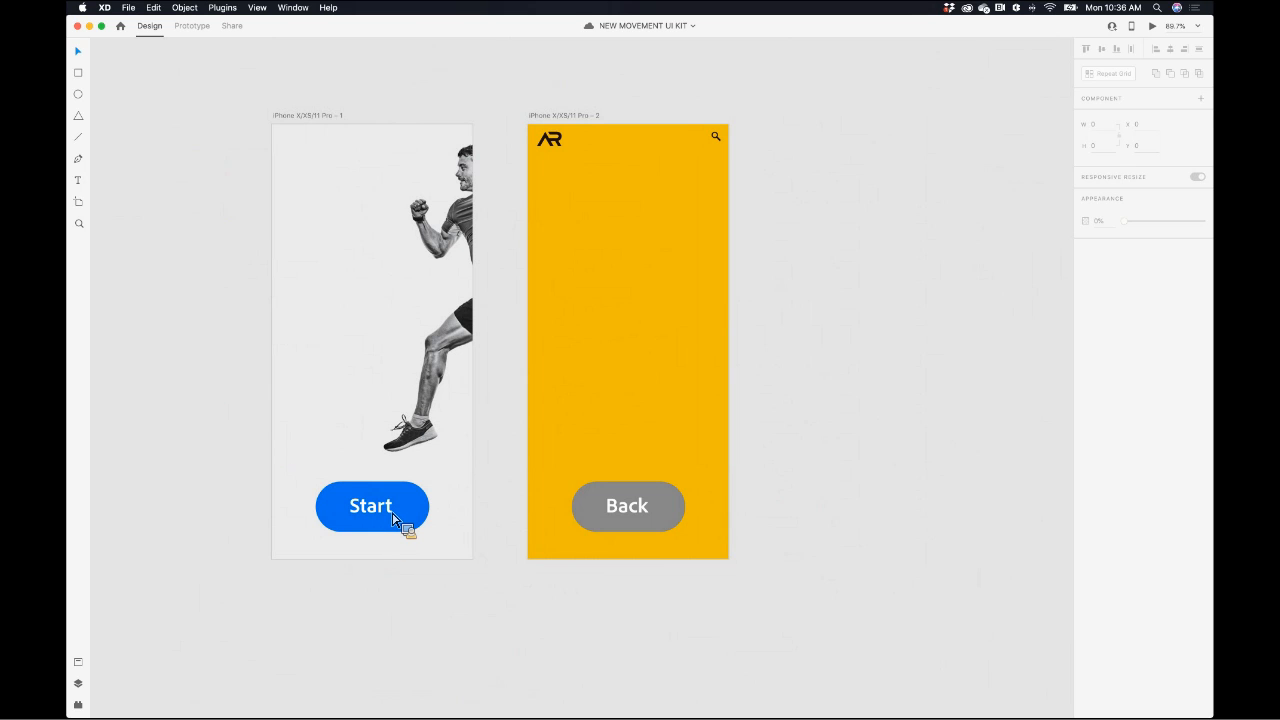
- Make the Start button a component and add a Hover State with a lighter blue fill
left_click(372, 504)
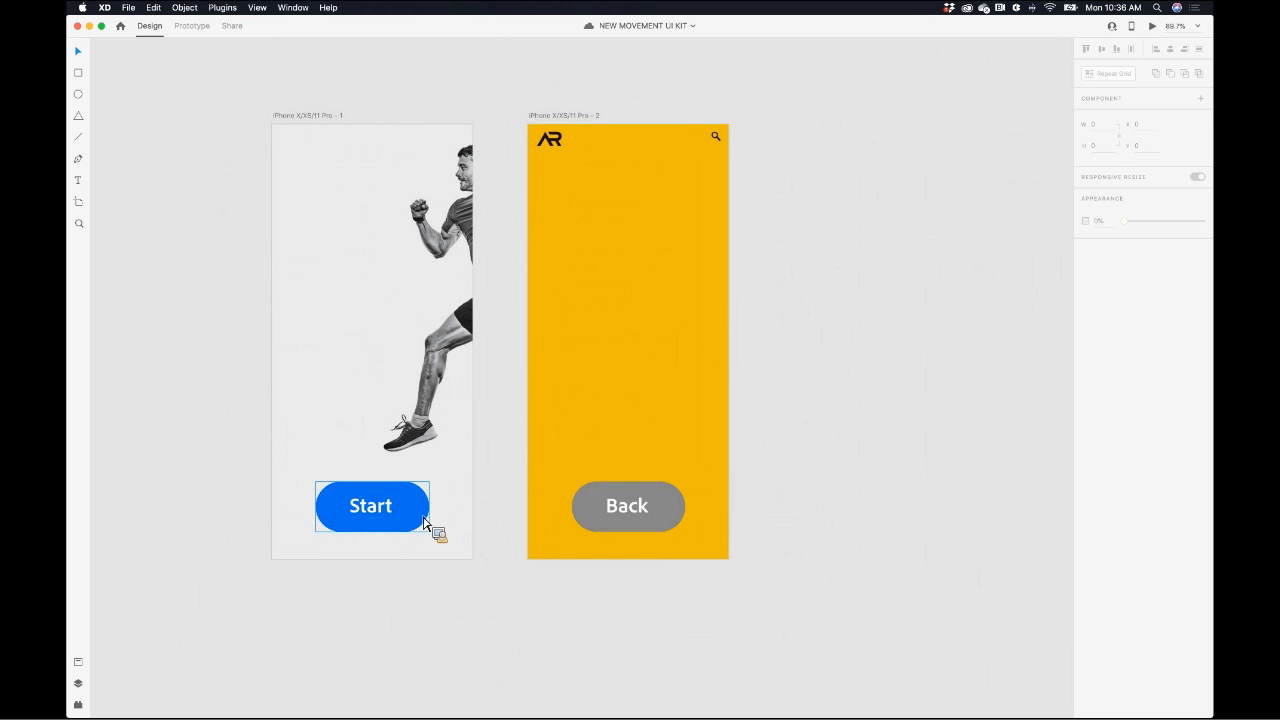
left_click(370, 504)
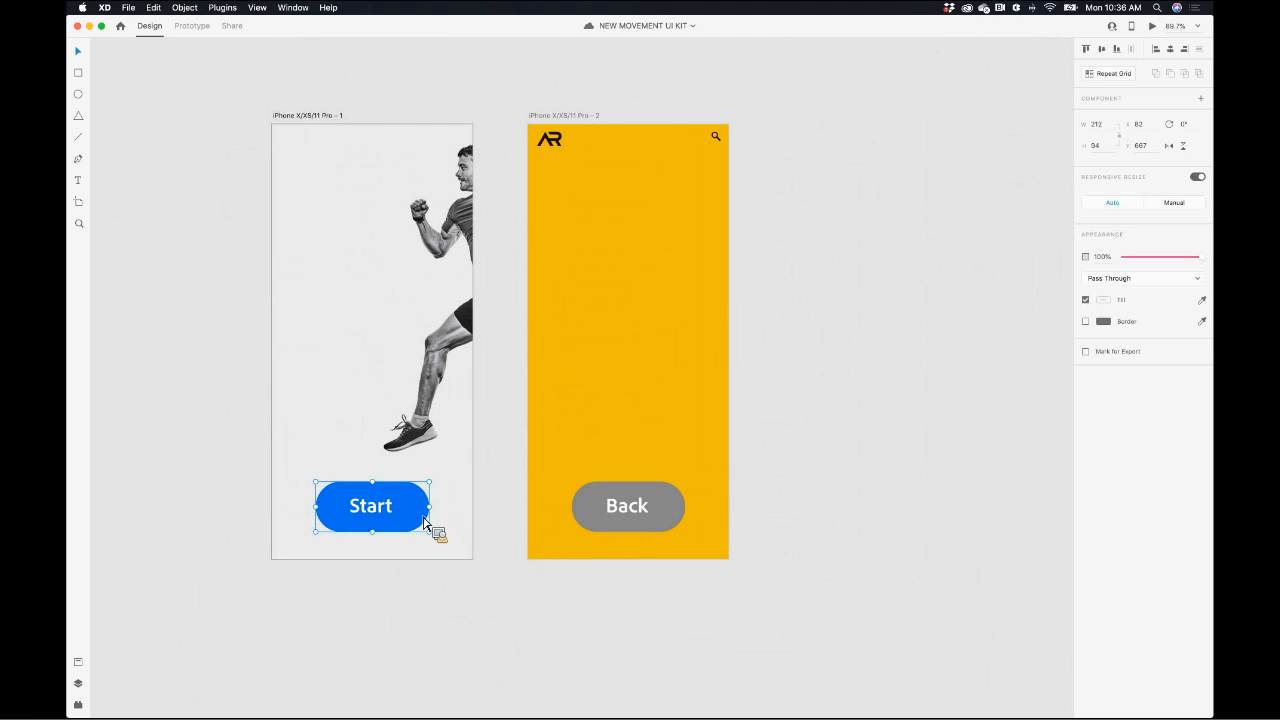
right_click(372, 504)
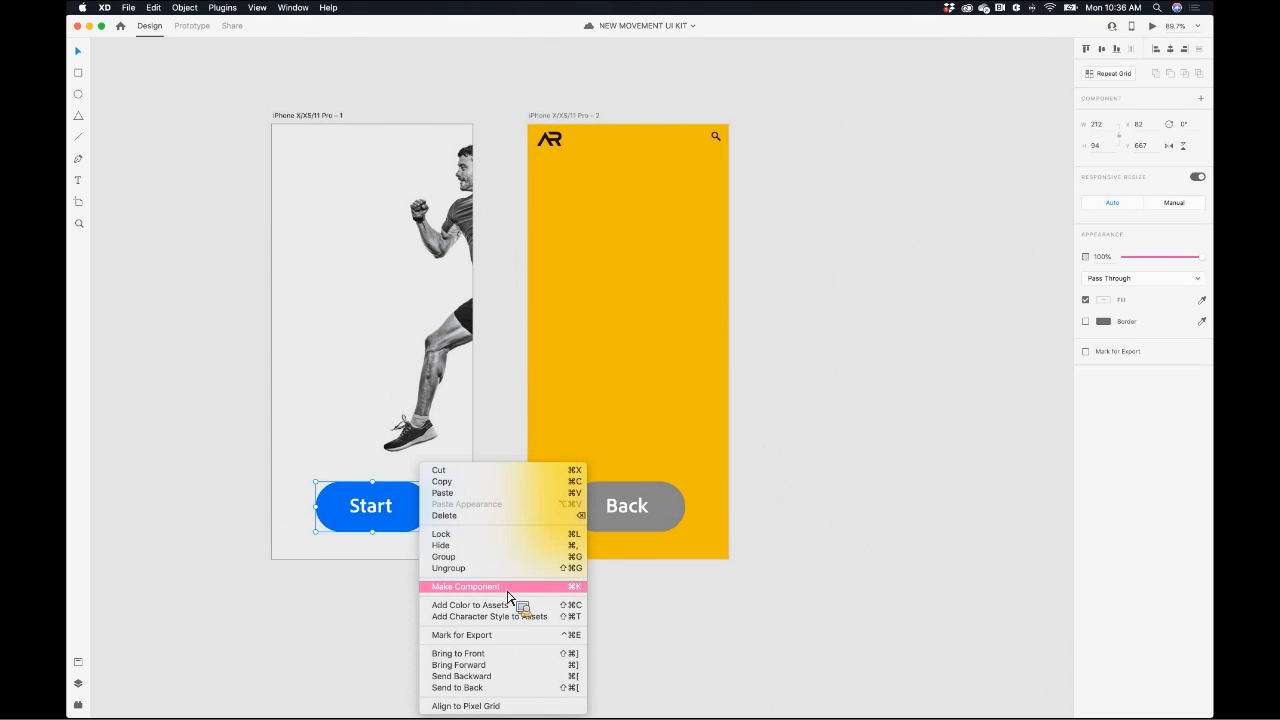
left_click(464, 586)
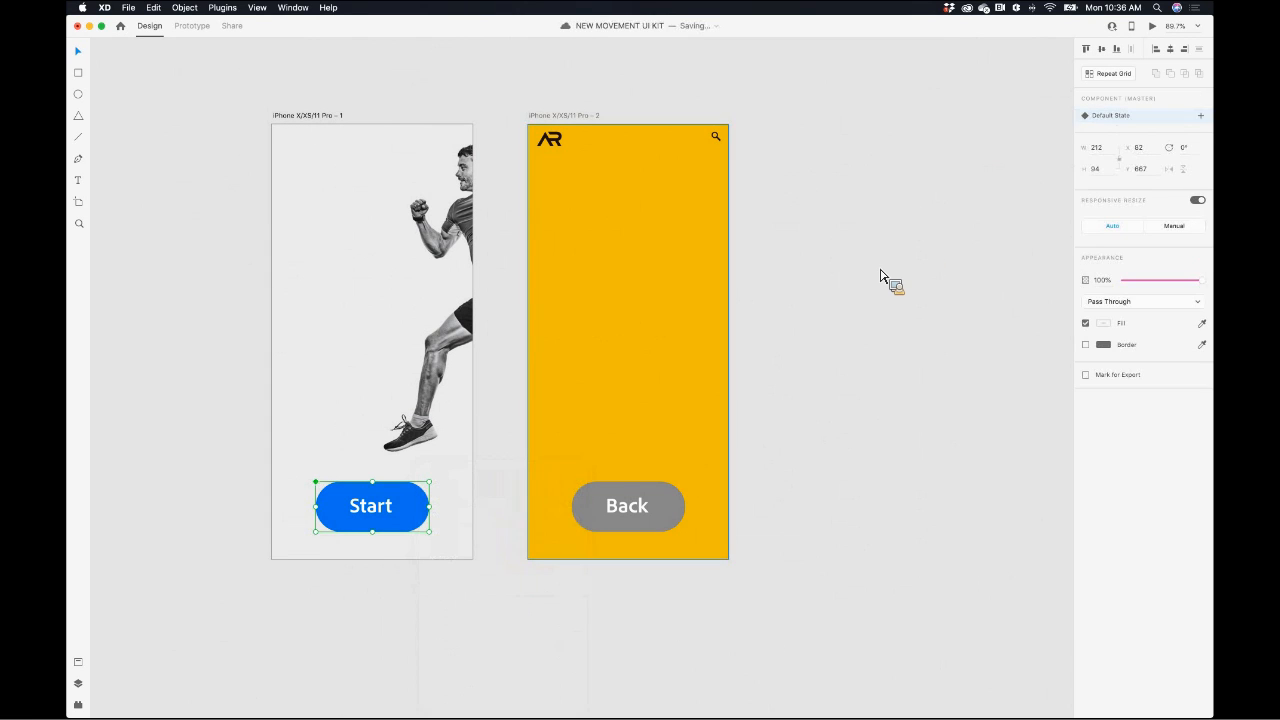
mouse_move(1050, 176)
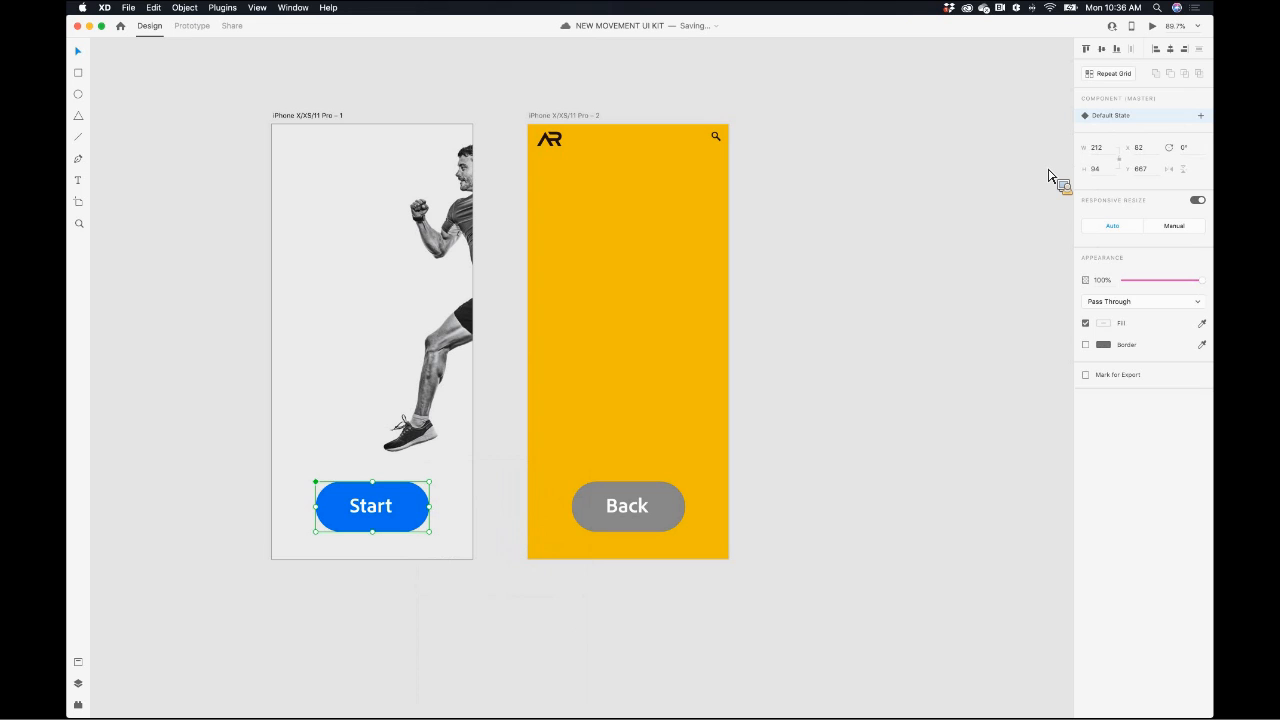
mouse_move(1164, 128)
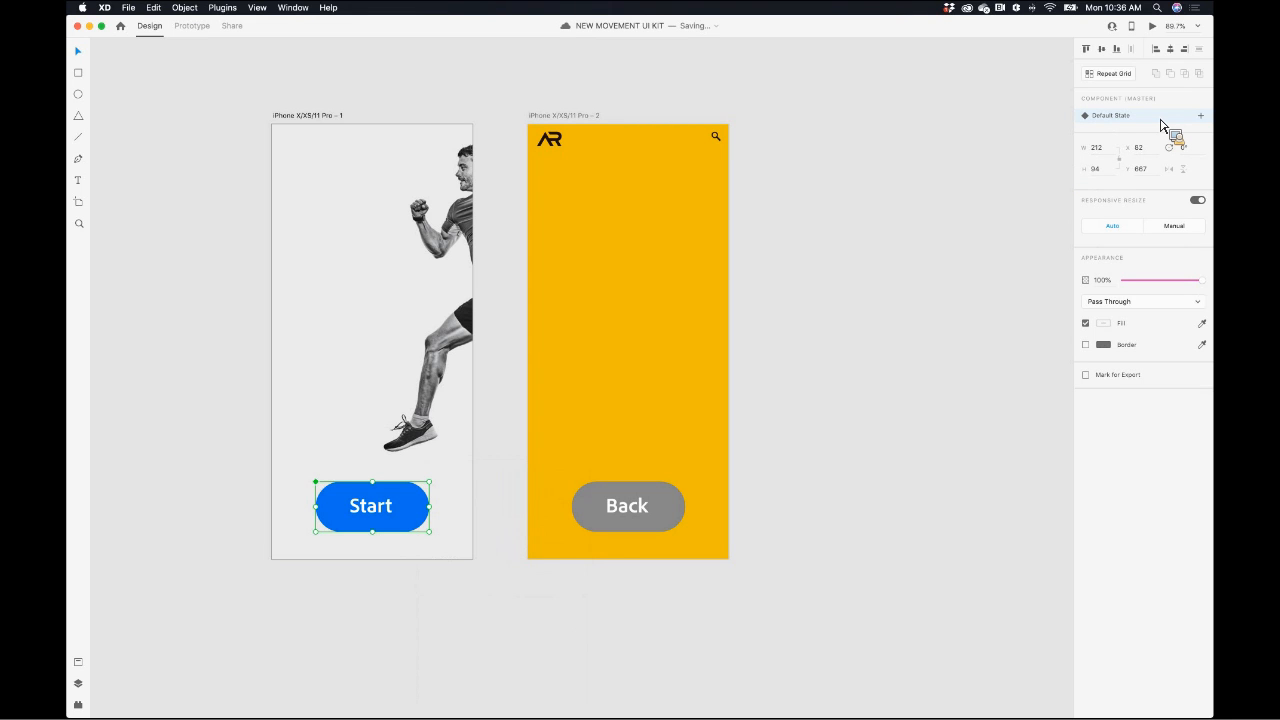
left_click(1200, 114)
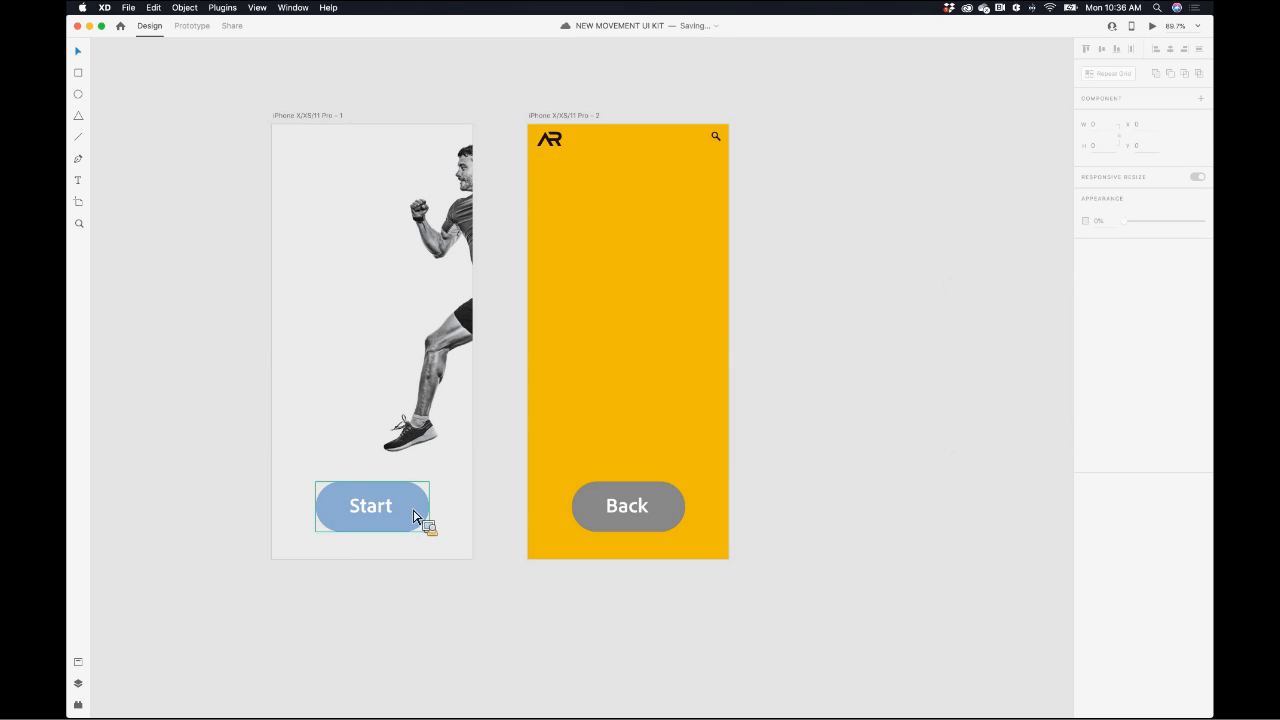
left_click(372, 504)
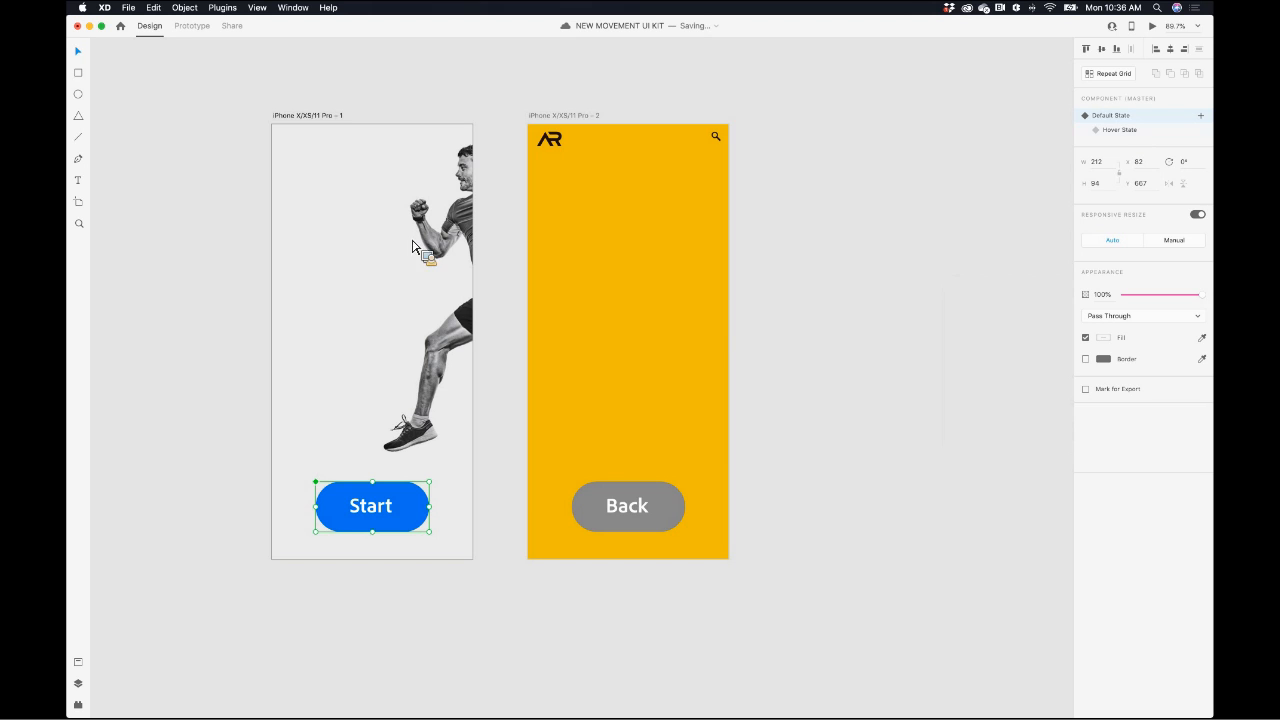
left_click(1152, 24)
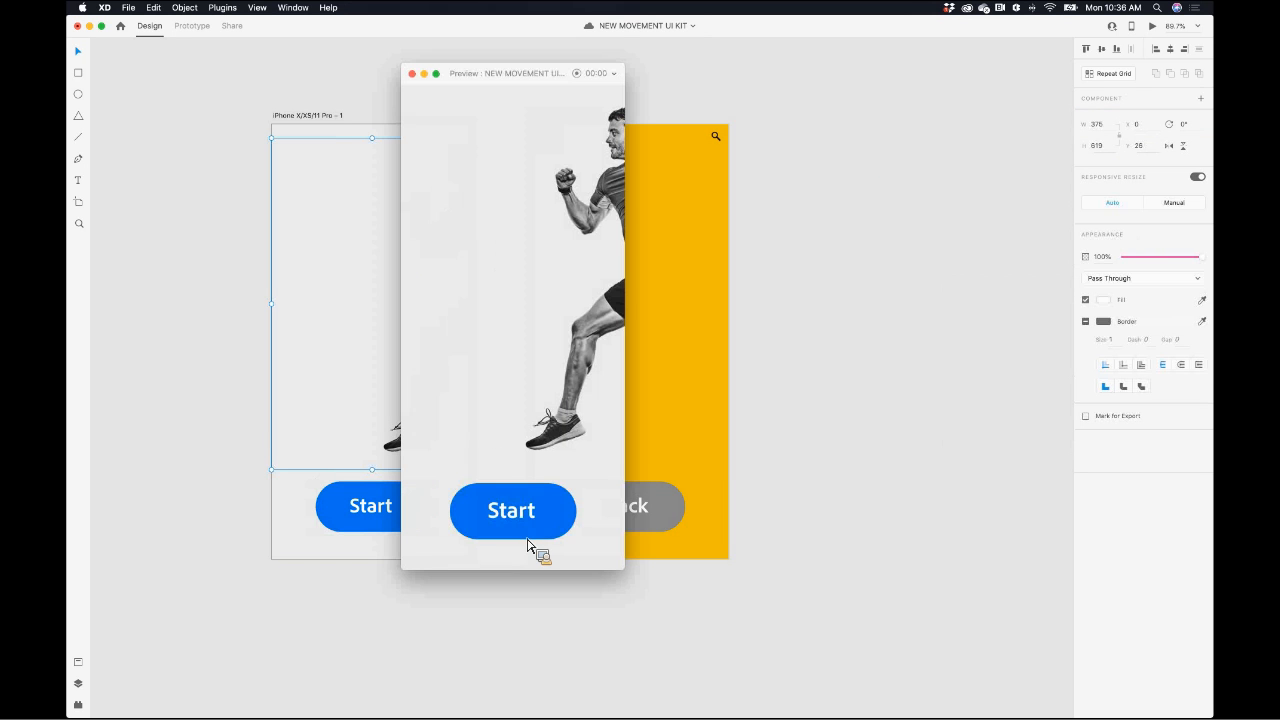
left_click(512, 510)
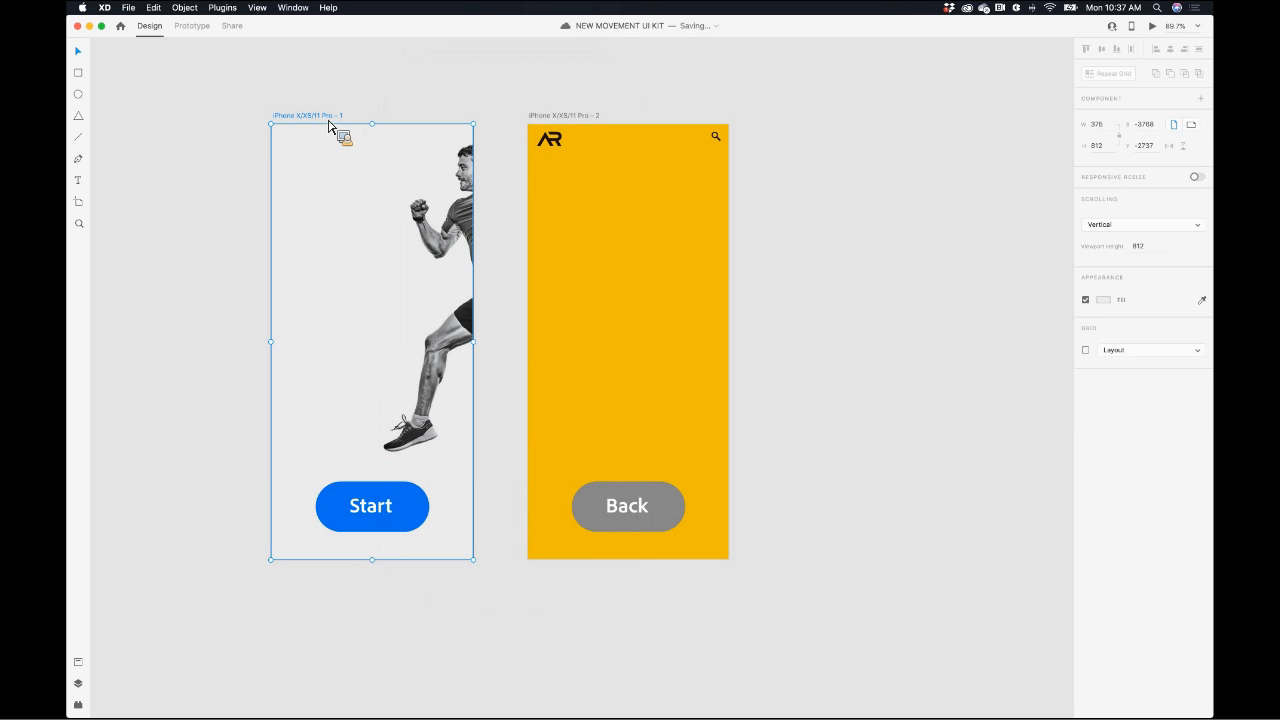
- In Prototype mode, give the Start button a Tap trigger that auto-animates to iPhone screen 2
left_click(192, 24)
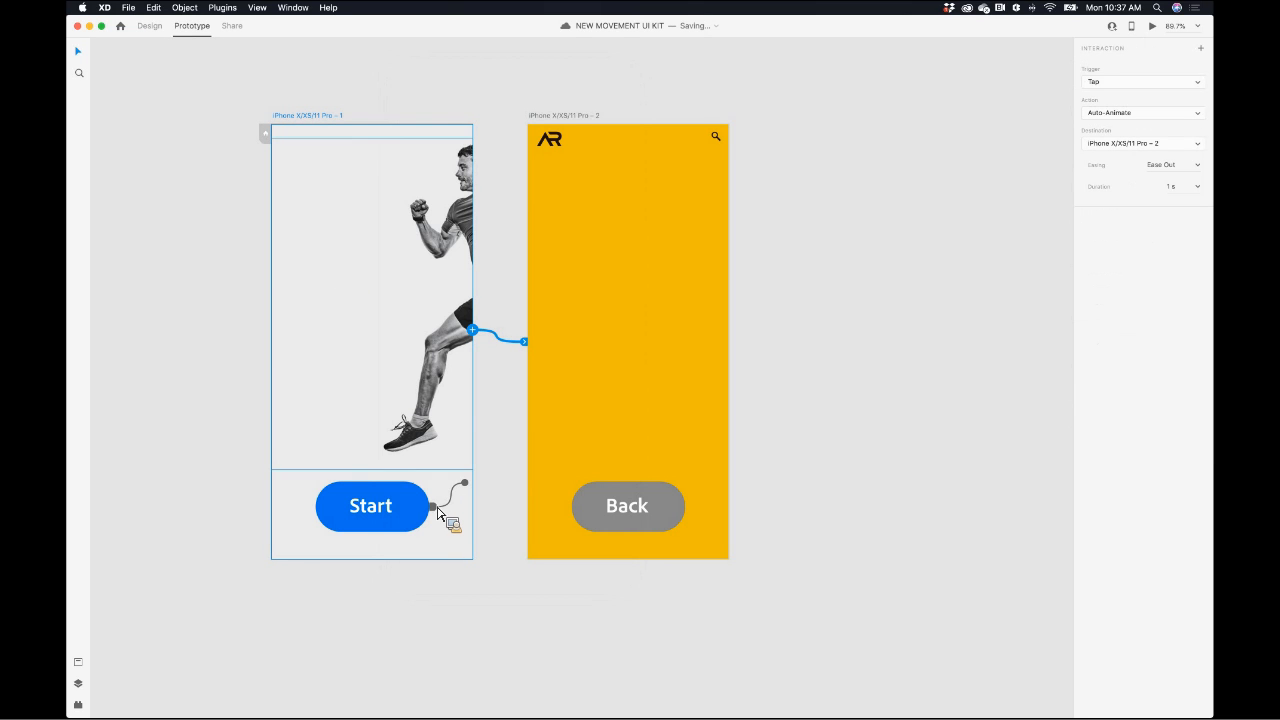
left_click(372, 504)
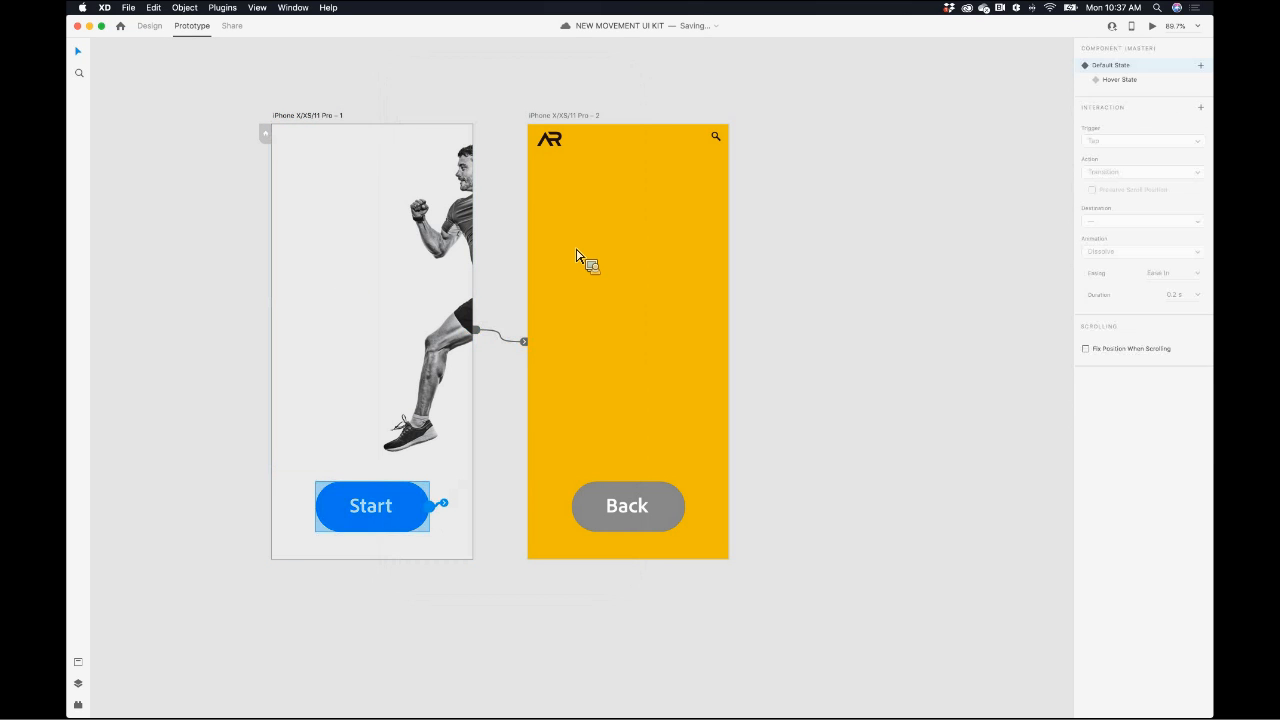
left_click(1142, 140)
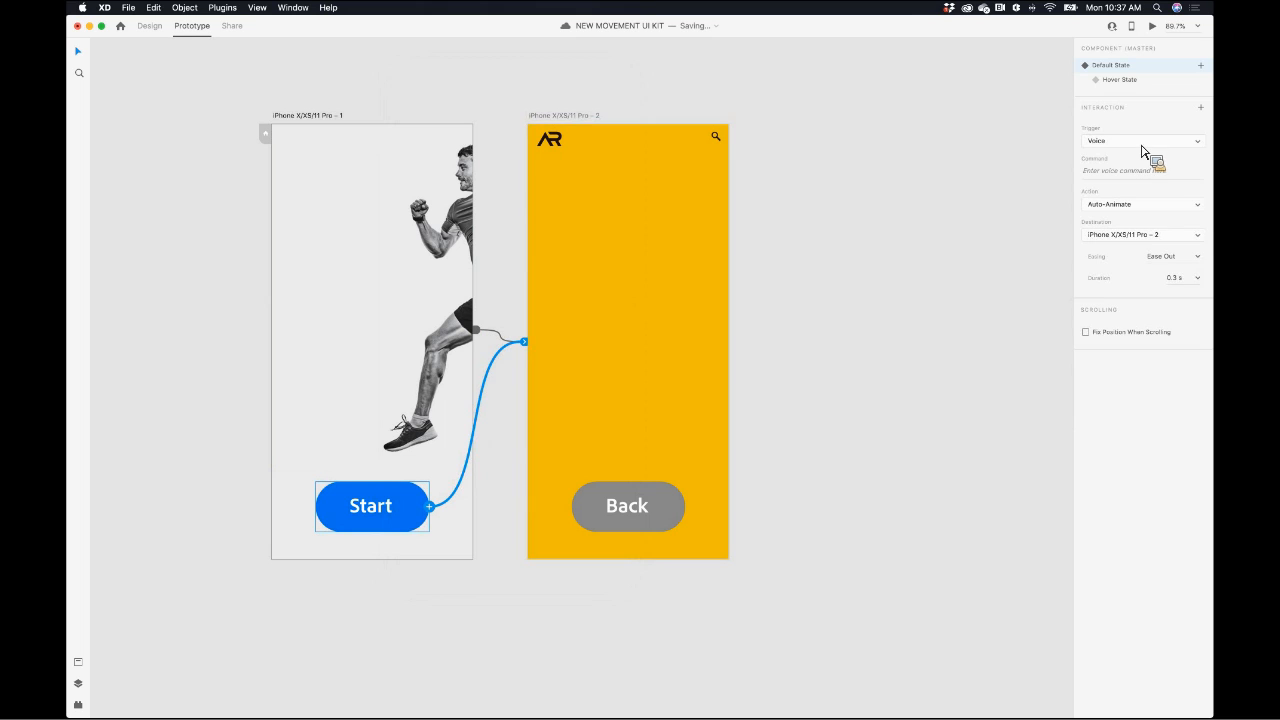
left_click(1140, 140)
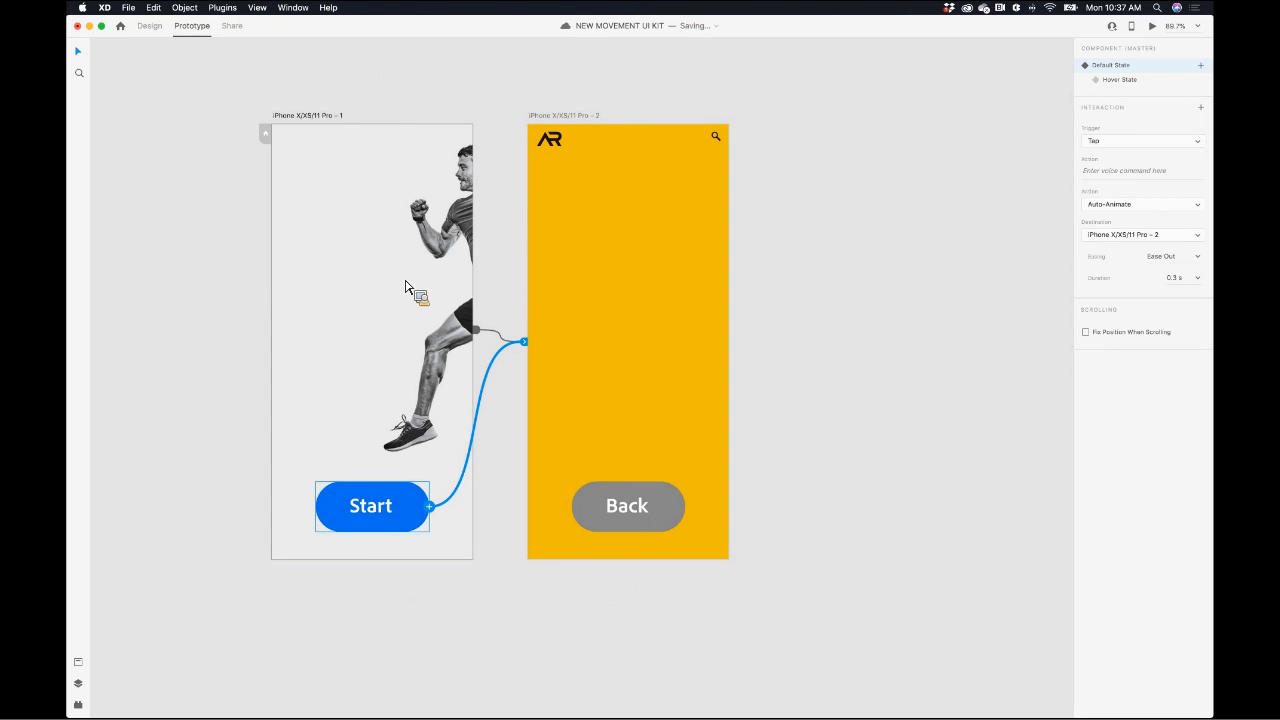
- Test the Start button's transition to the yellow screen in Desktop Preview
left_click(1152, 24)
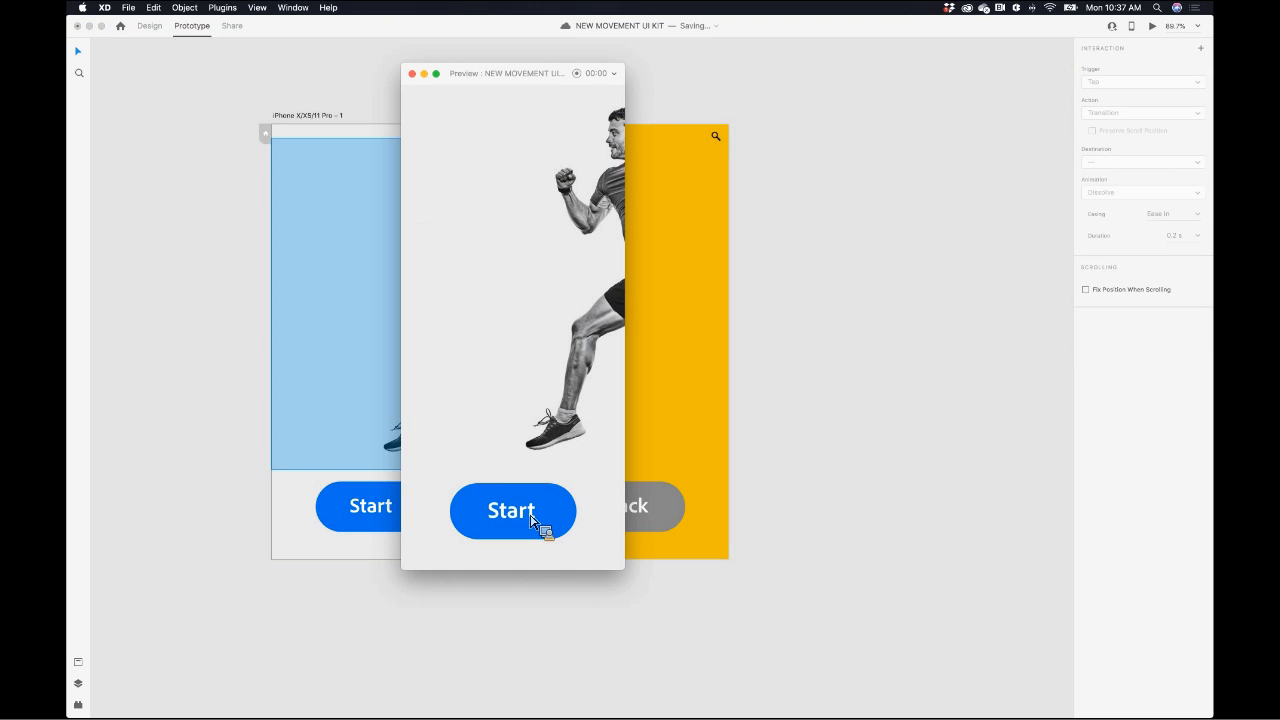
left_click(512, 510)
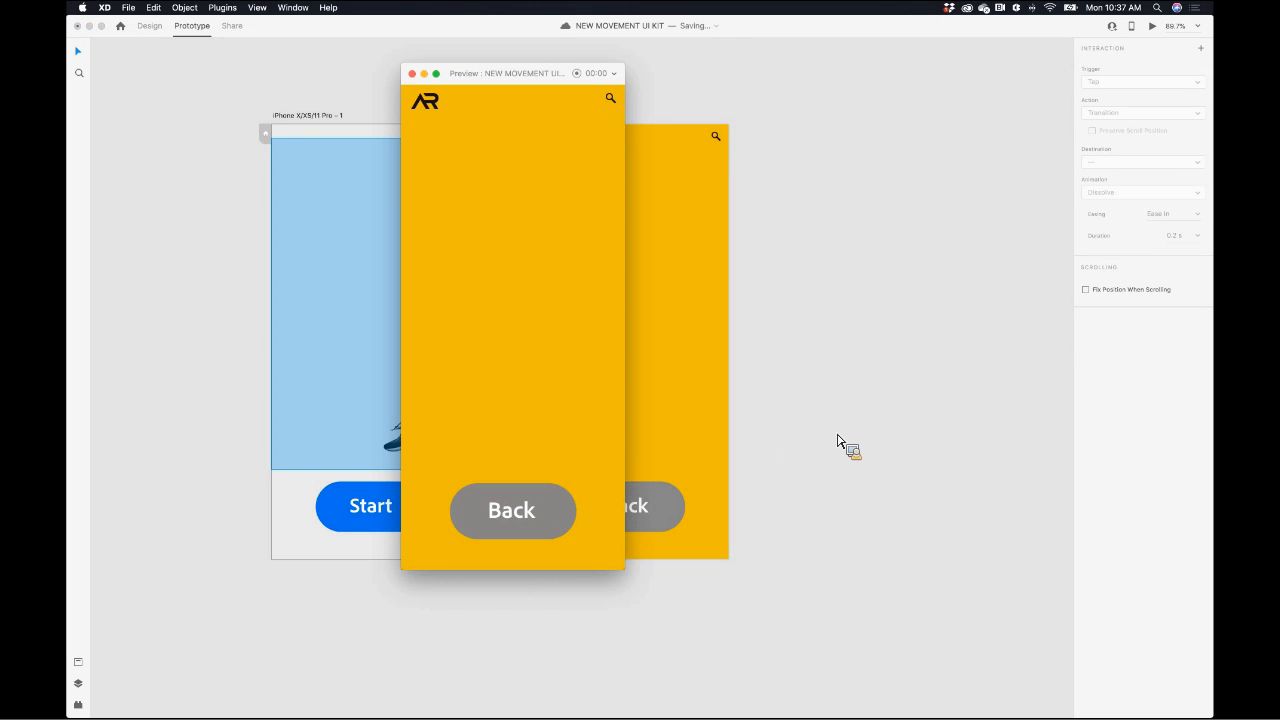
left_click(412, 72)
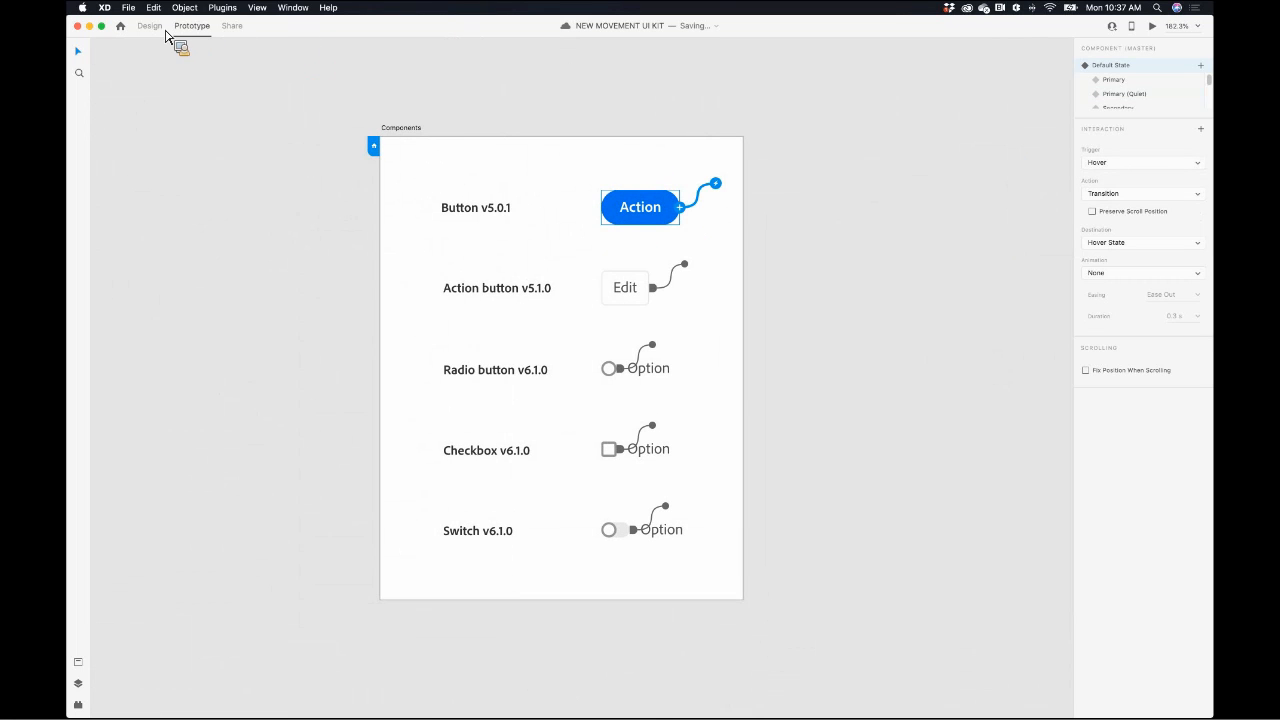
- Back in Design mode, preview the Action button's Secondary (Quiet) state and return to Default State
left_click(148, 24)
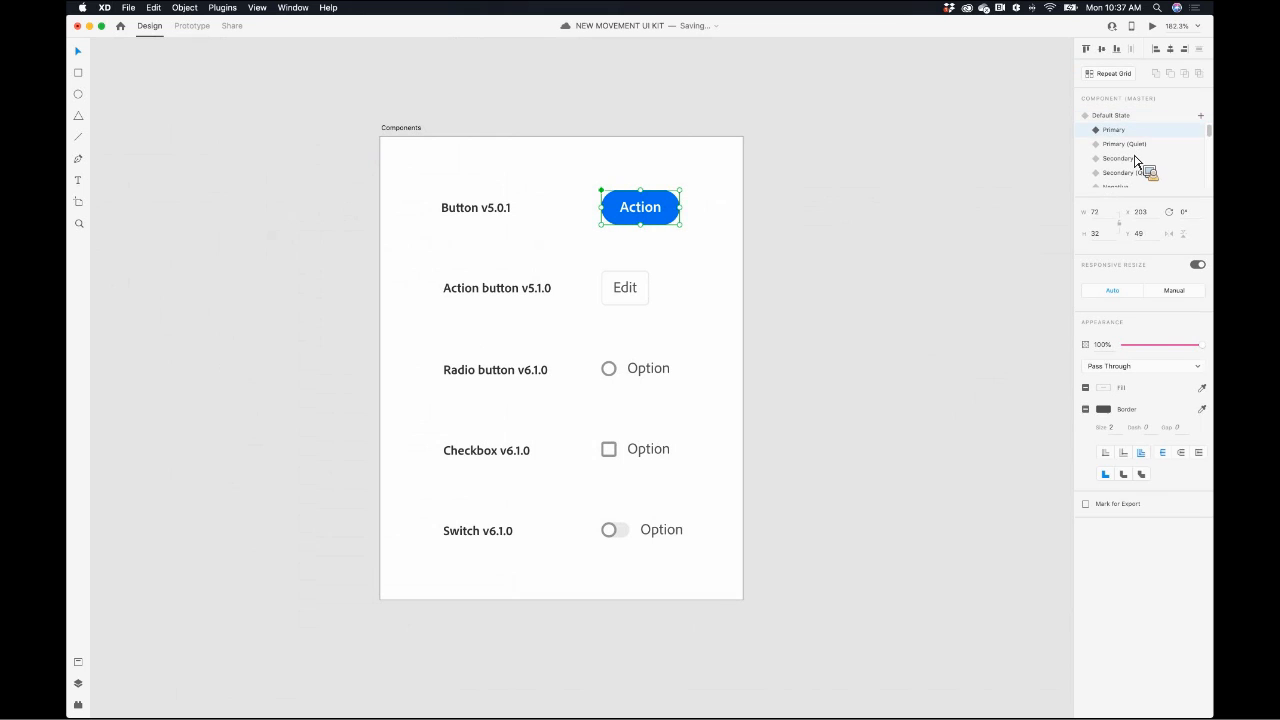
left_click(1128, 172)
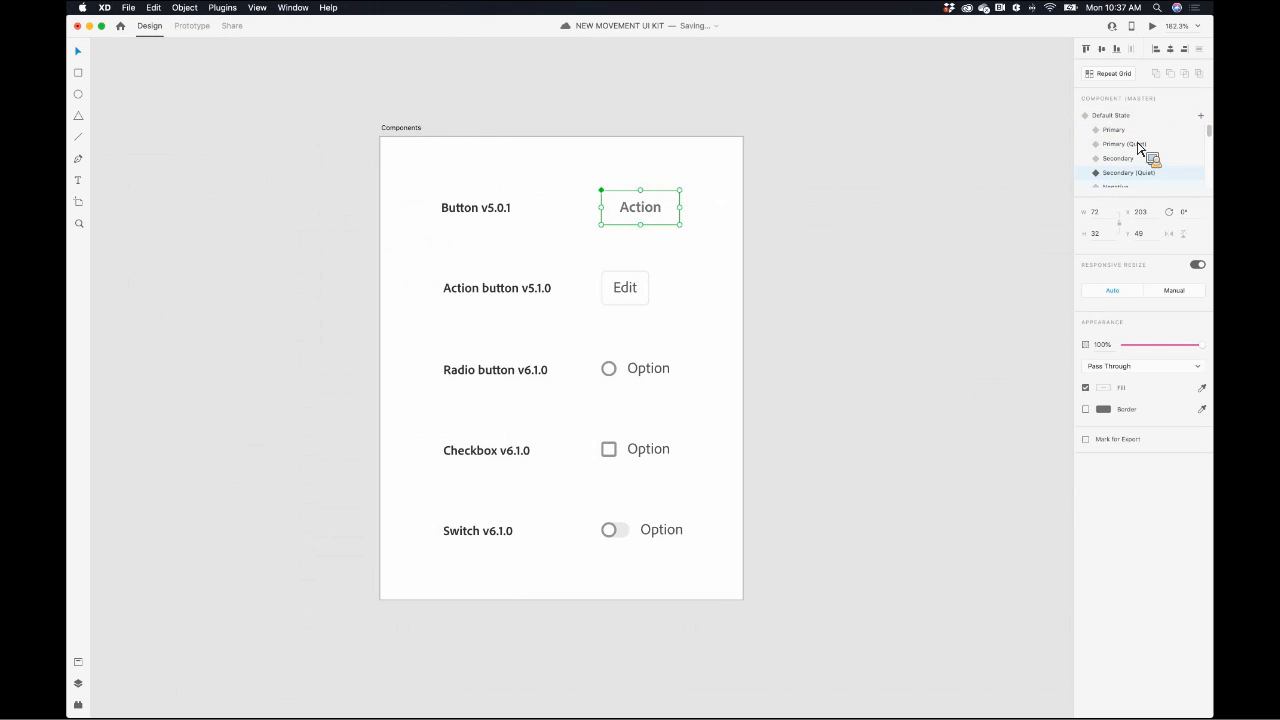
left_click(1112, 114)
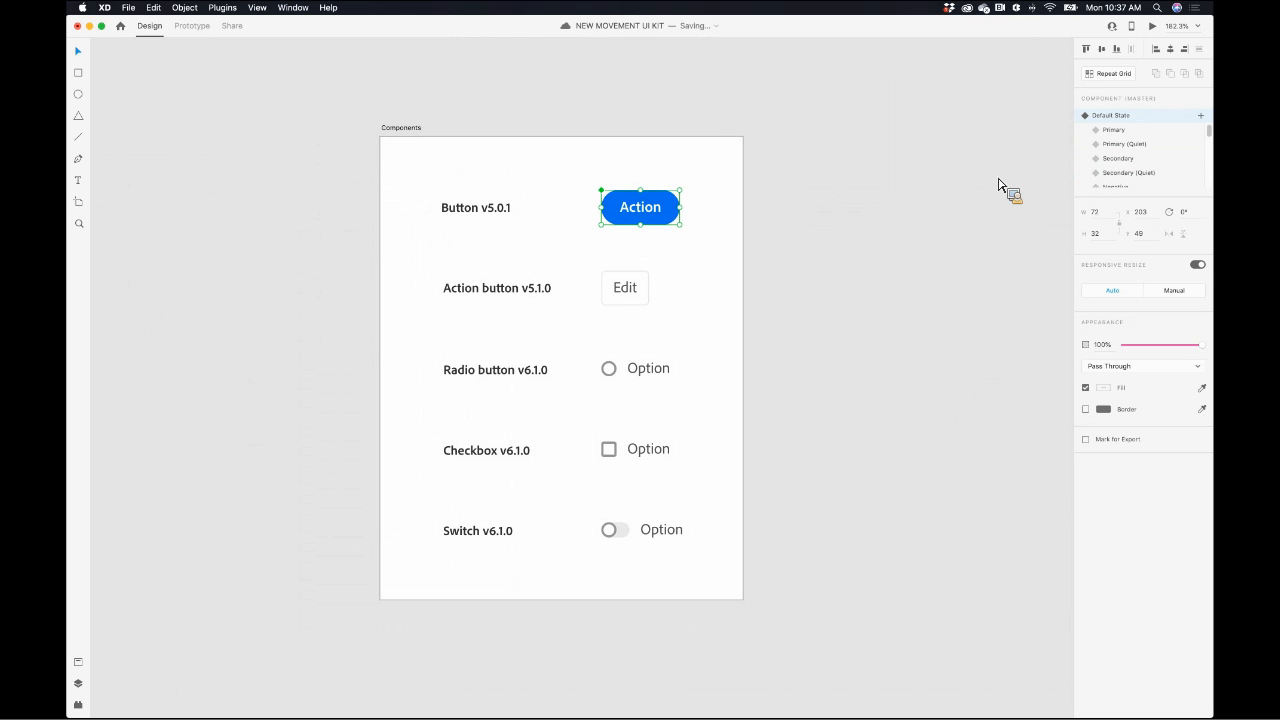
mouse_move(1222, 248)
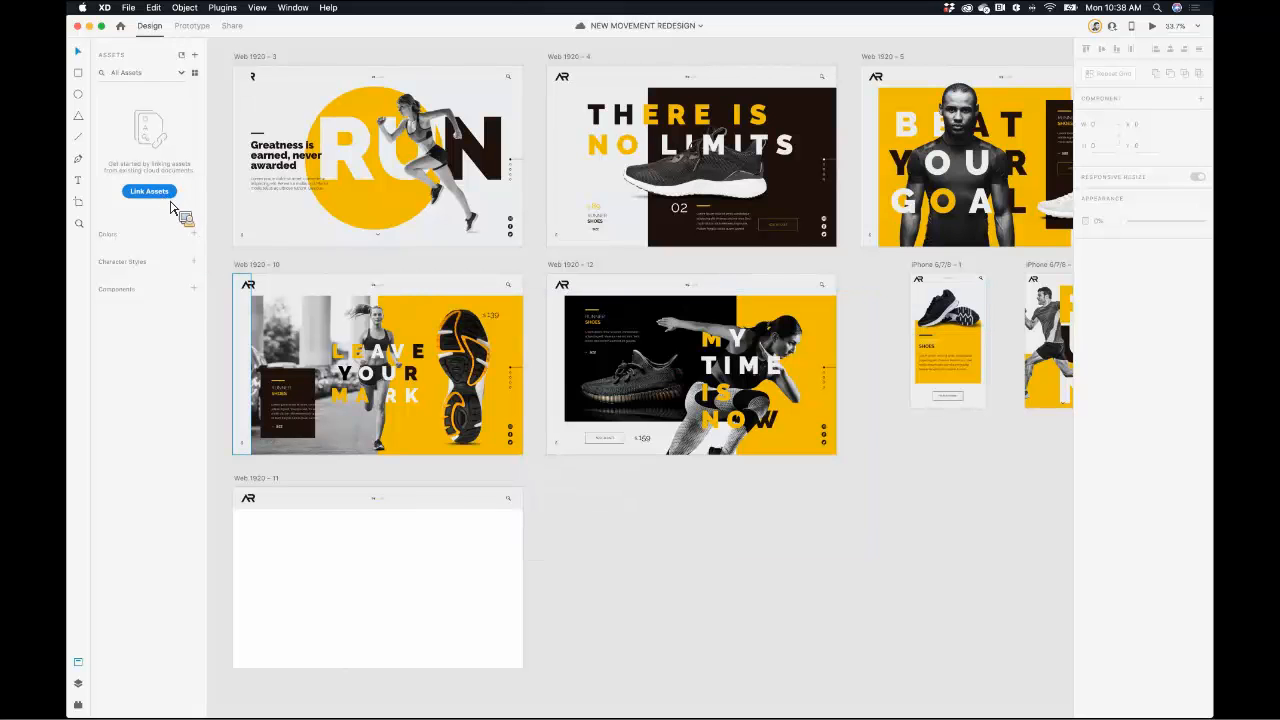
- Link the NEW MOVEMENT REDESIGN file to the design system's shared assets
left_click(148, 192)
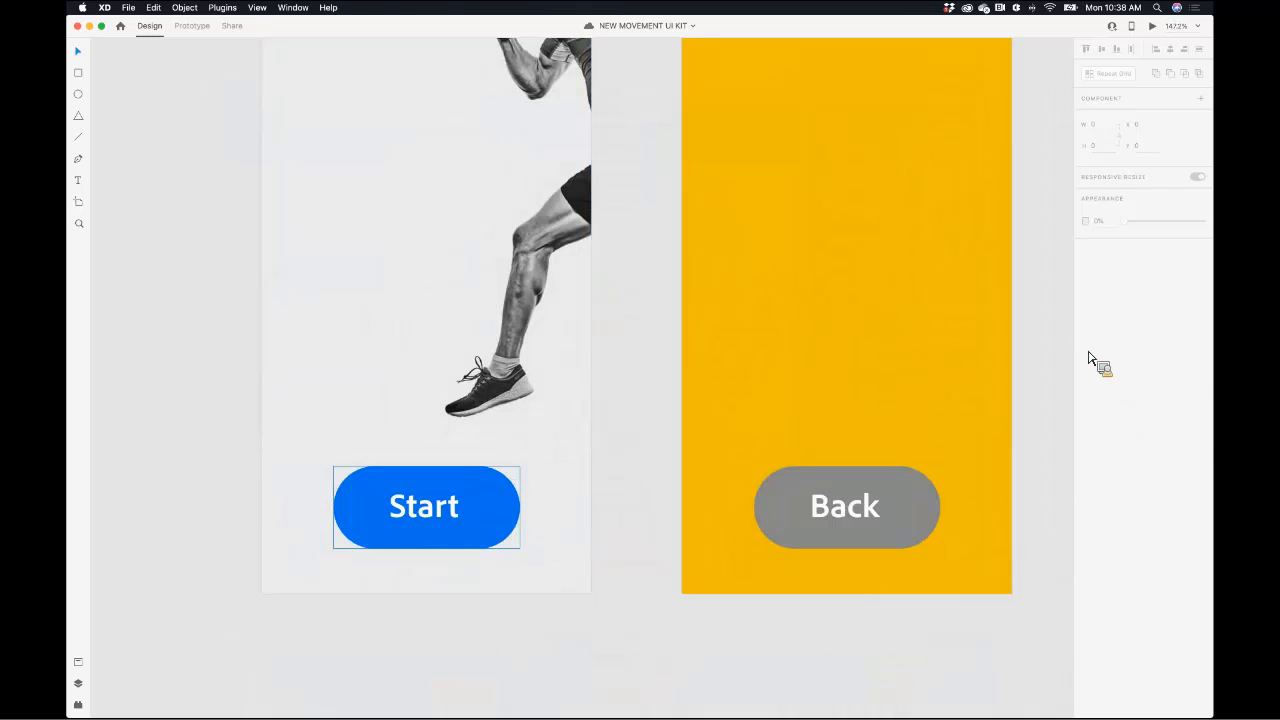
- Select the UI kit's Start button and change its Fill colour in the Property Inspector
left_click(426, 508)
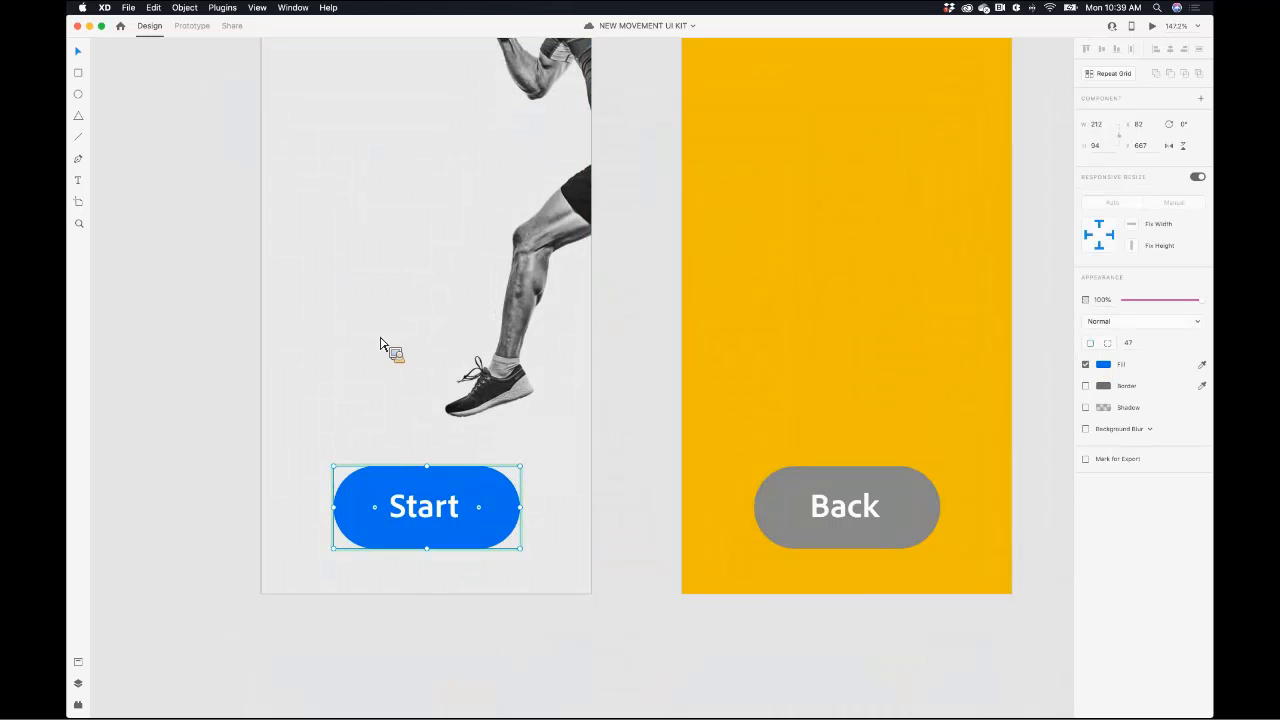
left_click(1104, 364)
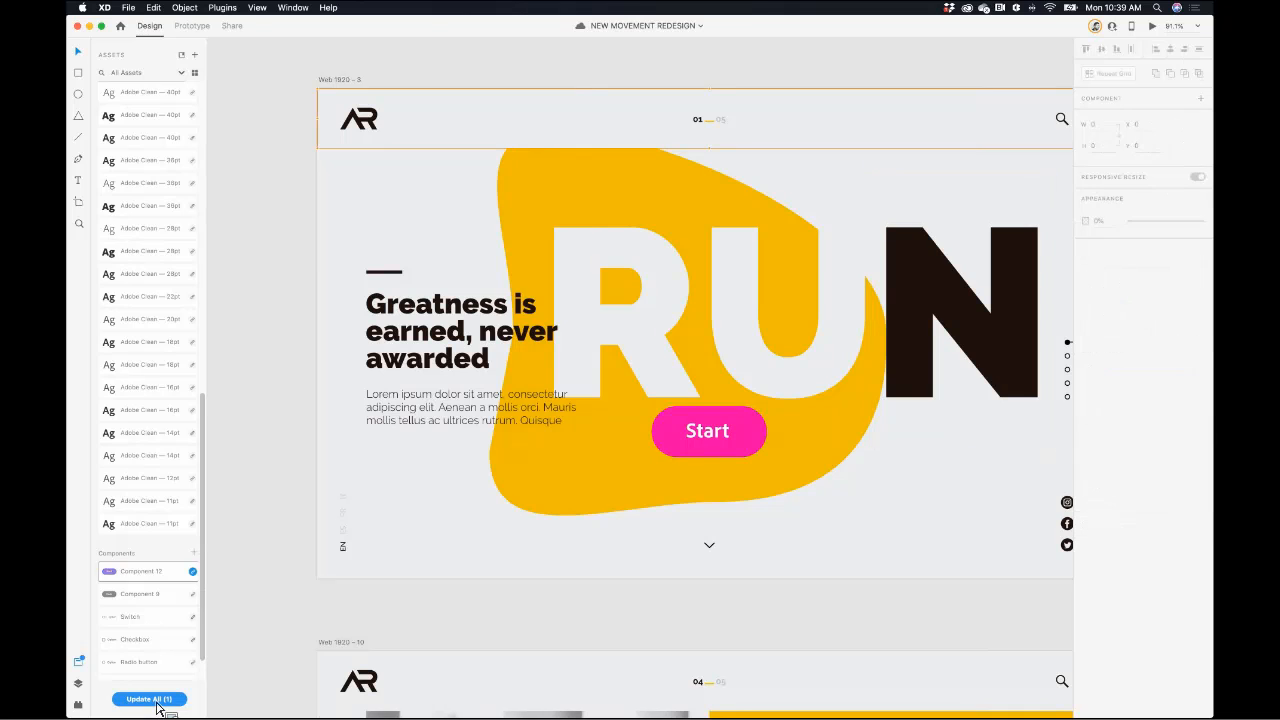
- Update All linked components in the redesign so the Start button turns pink
left_click(960, 310)
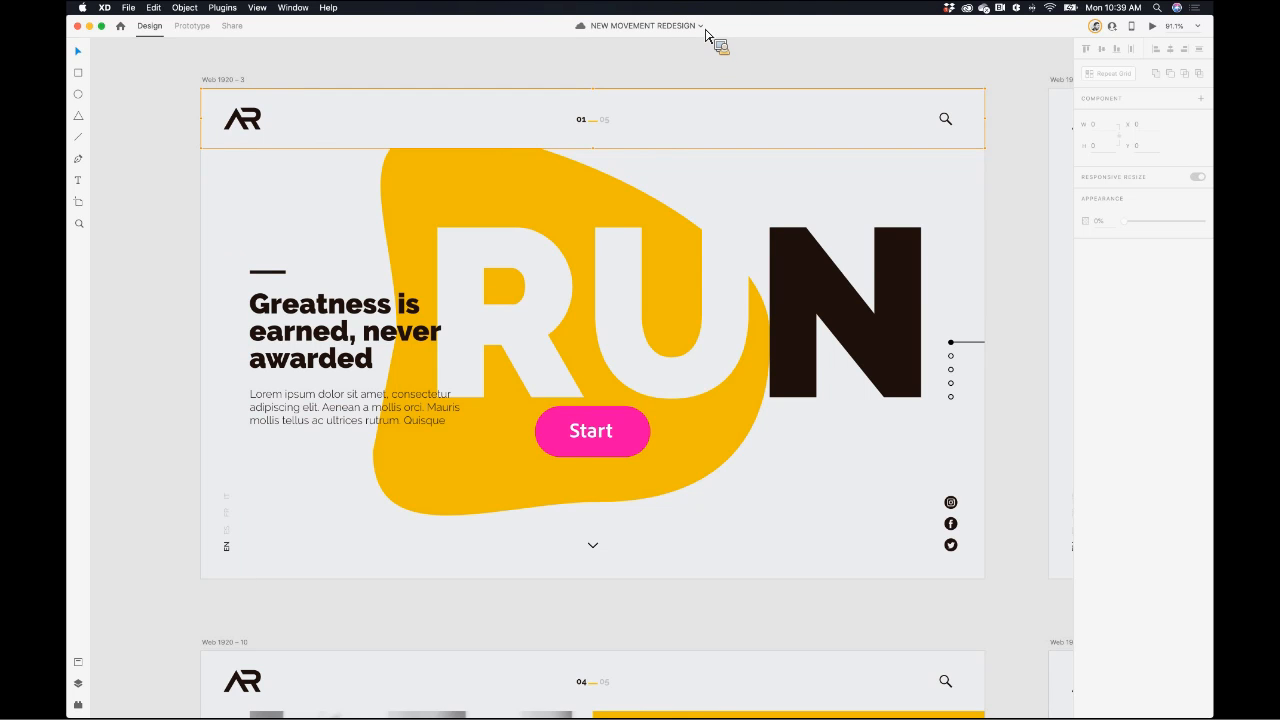
mouse_move(736, 64)
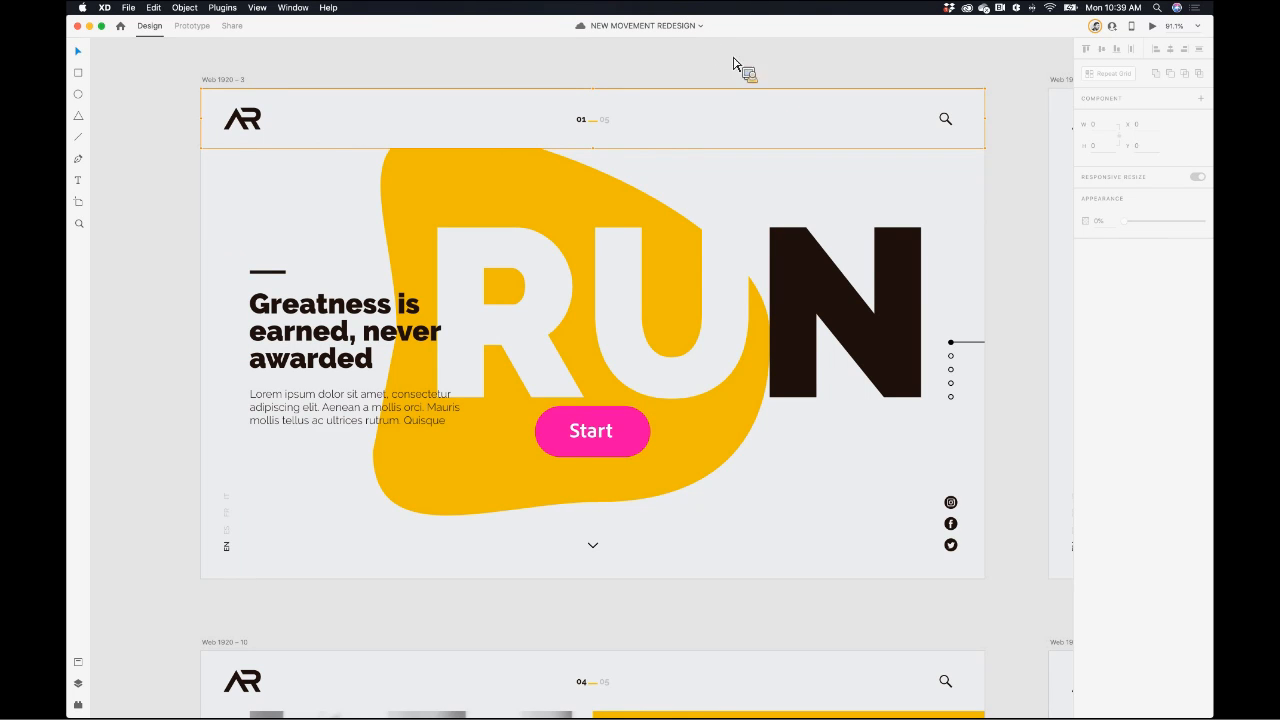
- From Version History, open the marked Final Version and take its runner image
left_click(640, 24)
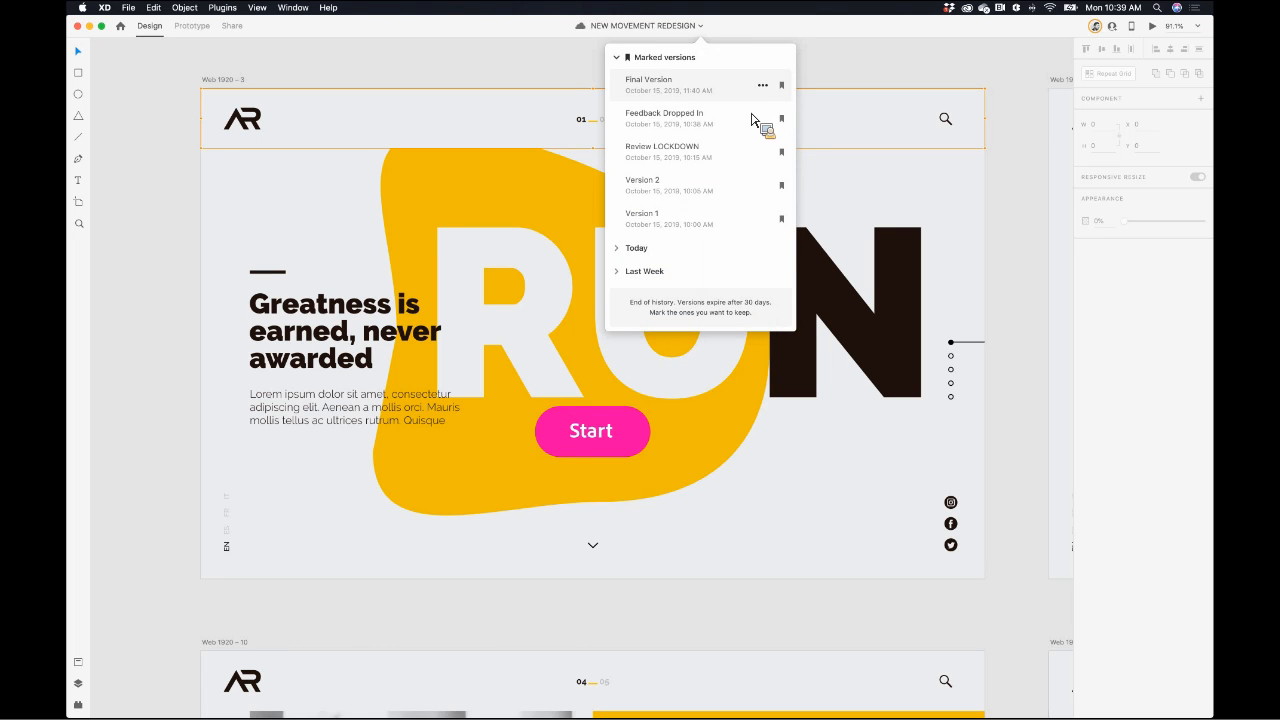
left_click(762, 84)
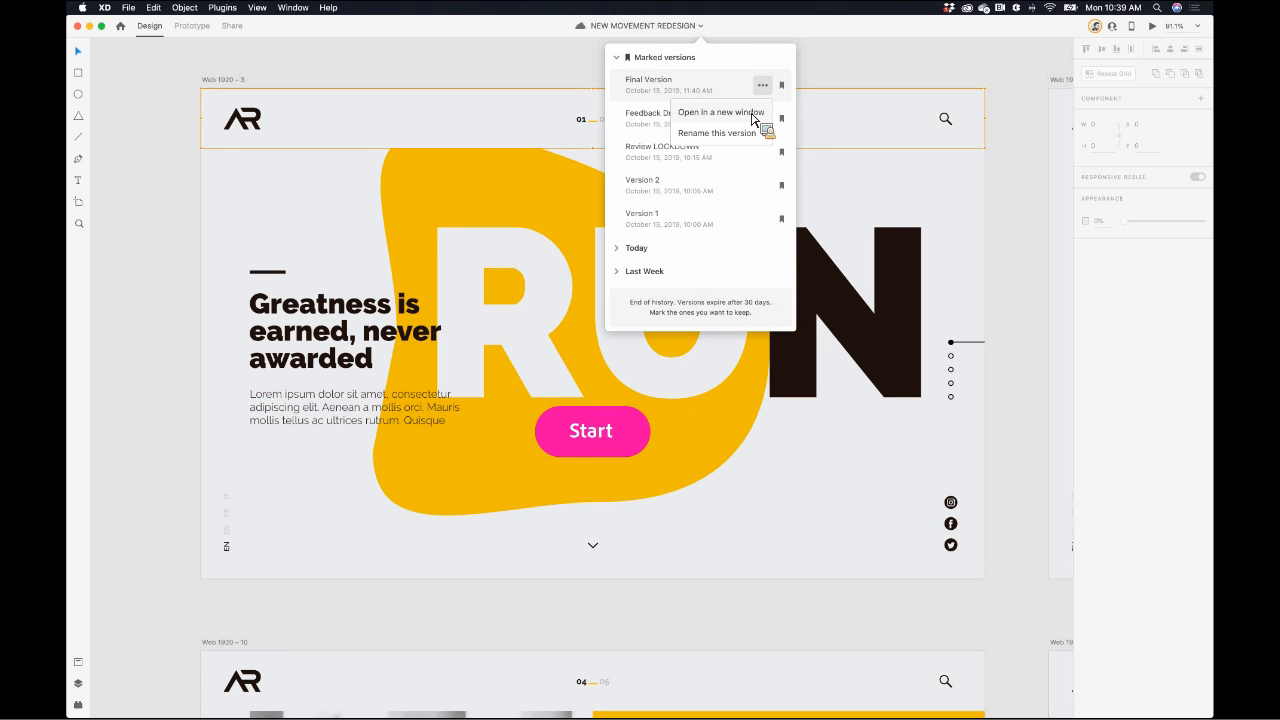
mouse_move(296, 148)
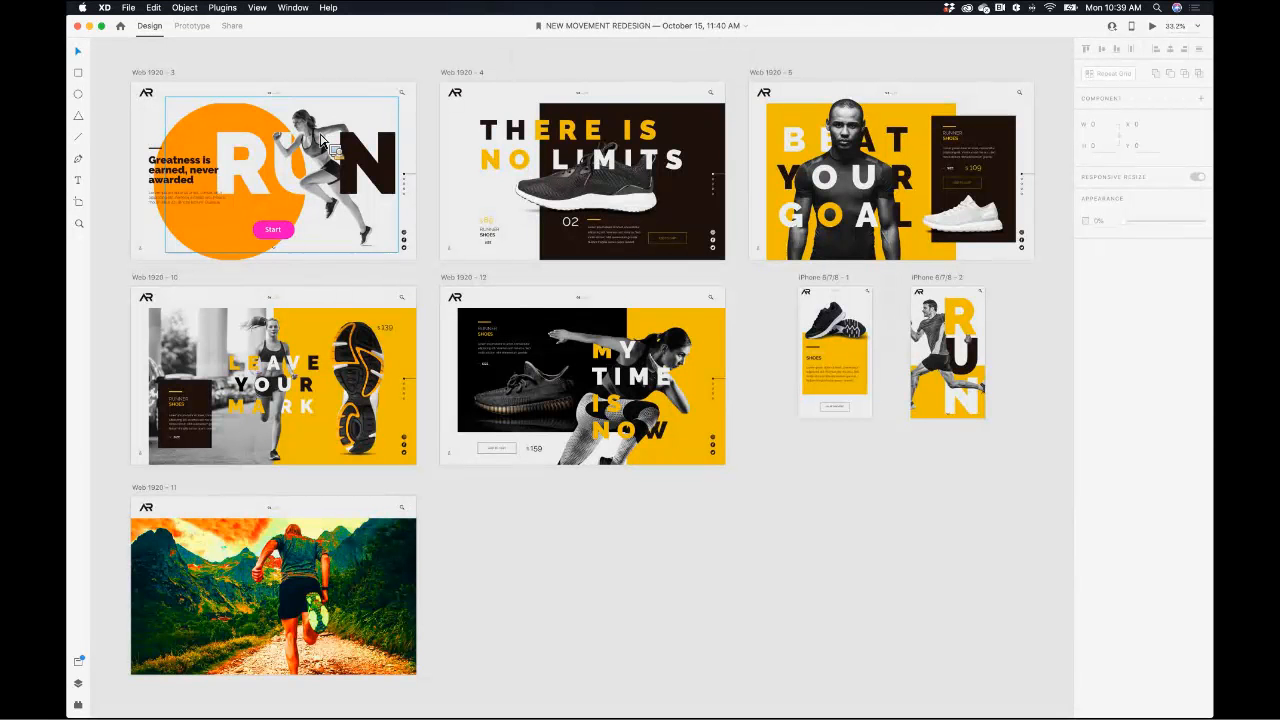
left_click(272, 170)
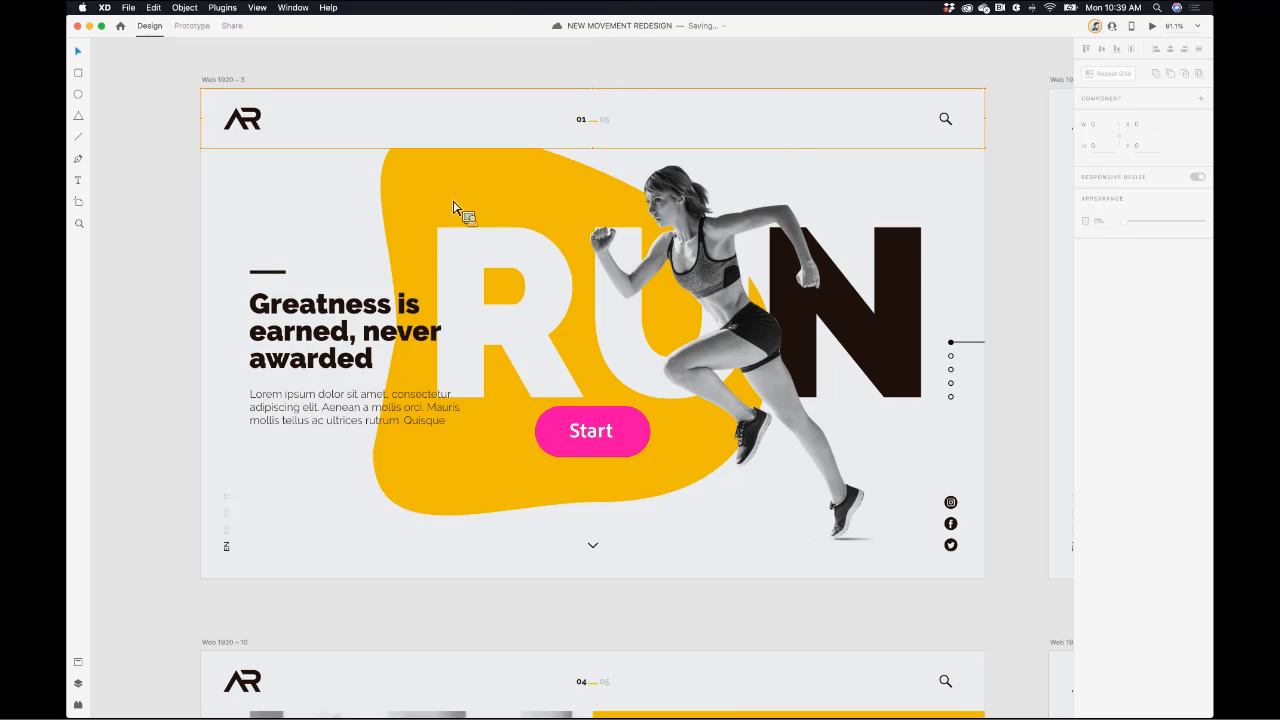
- Place the CC Libraries trail runner photo on Web 1920 – 11 and choose to edit the linked photo
left_click(590, 300)
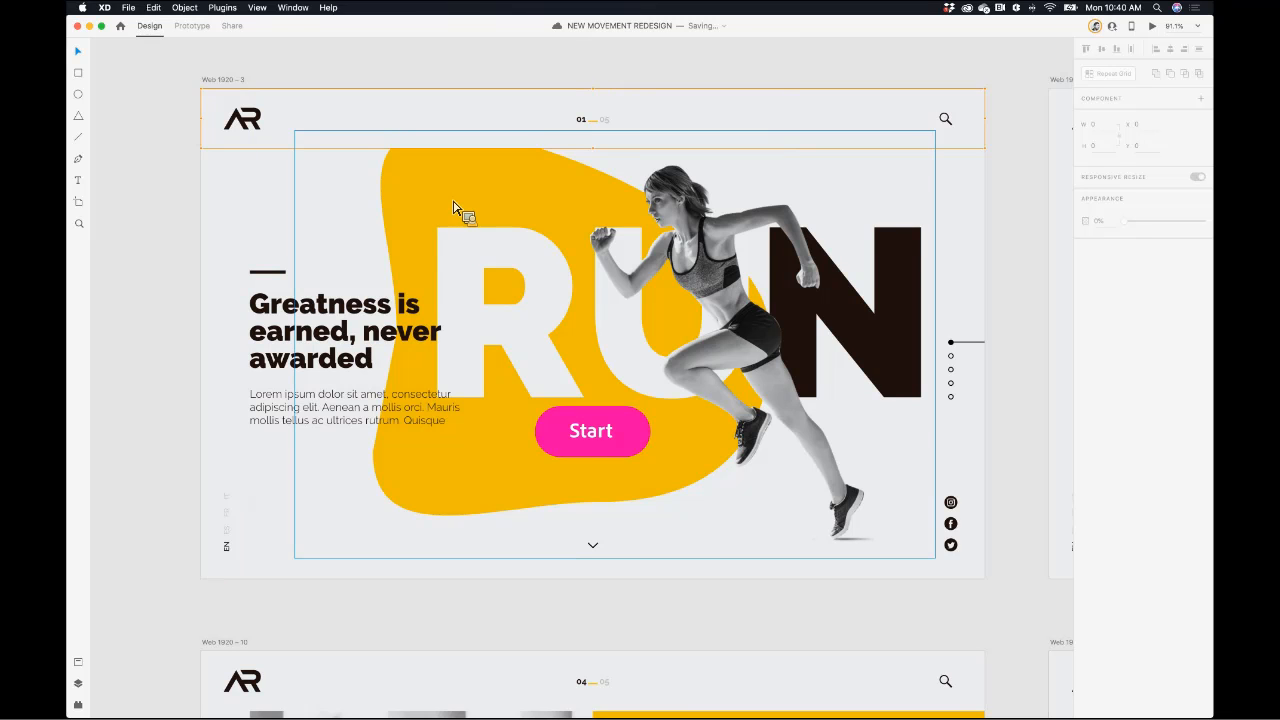
mouse_move(1030, 144)
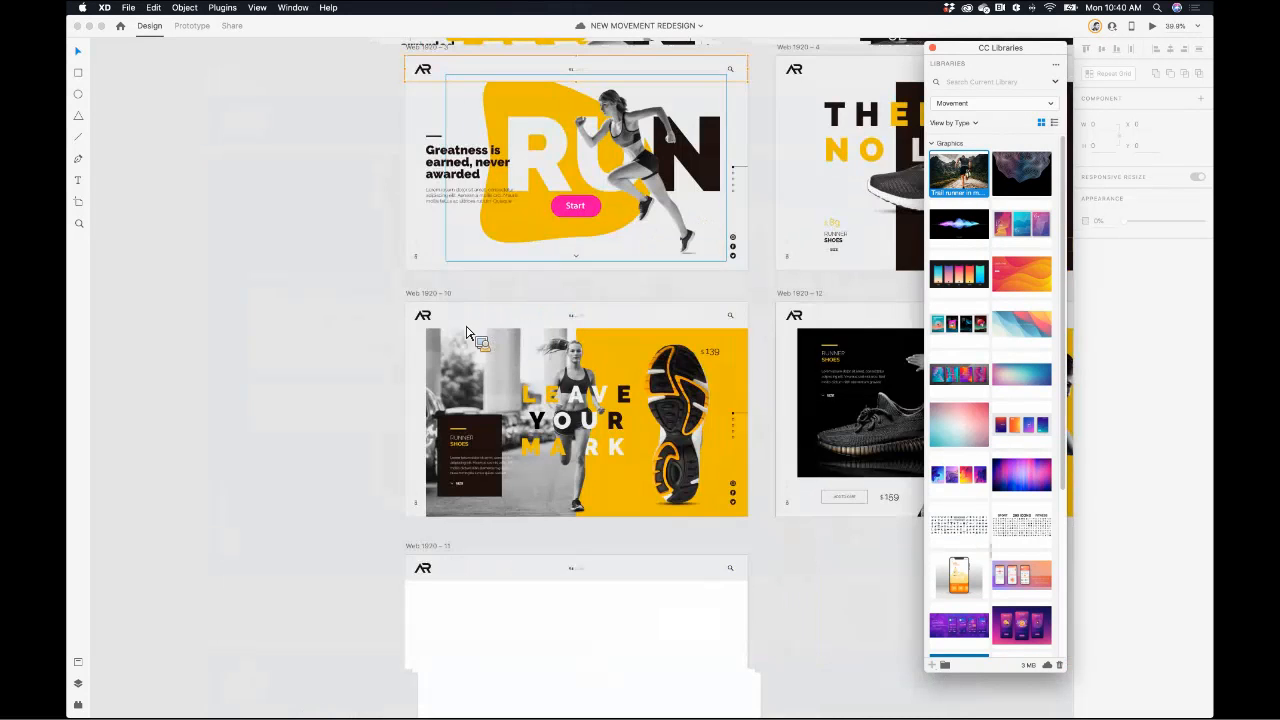
scroll("down", 3)
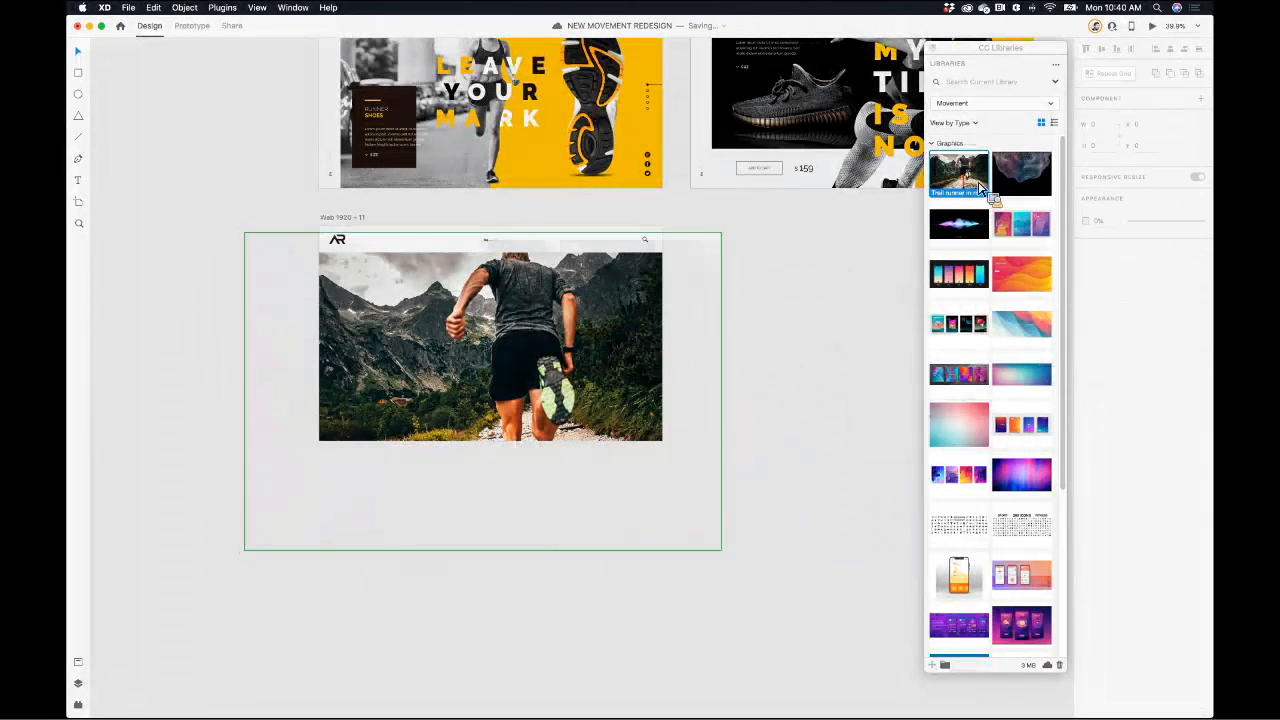
right_click(958, 172)
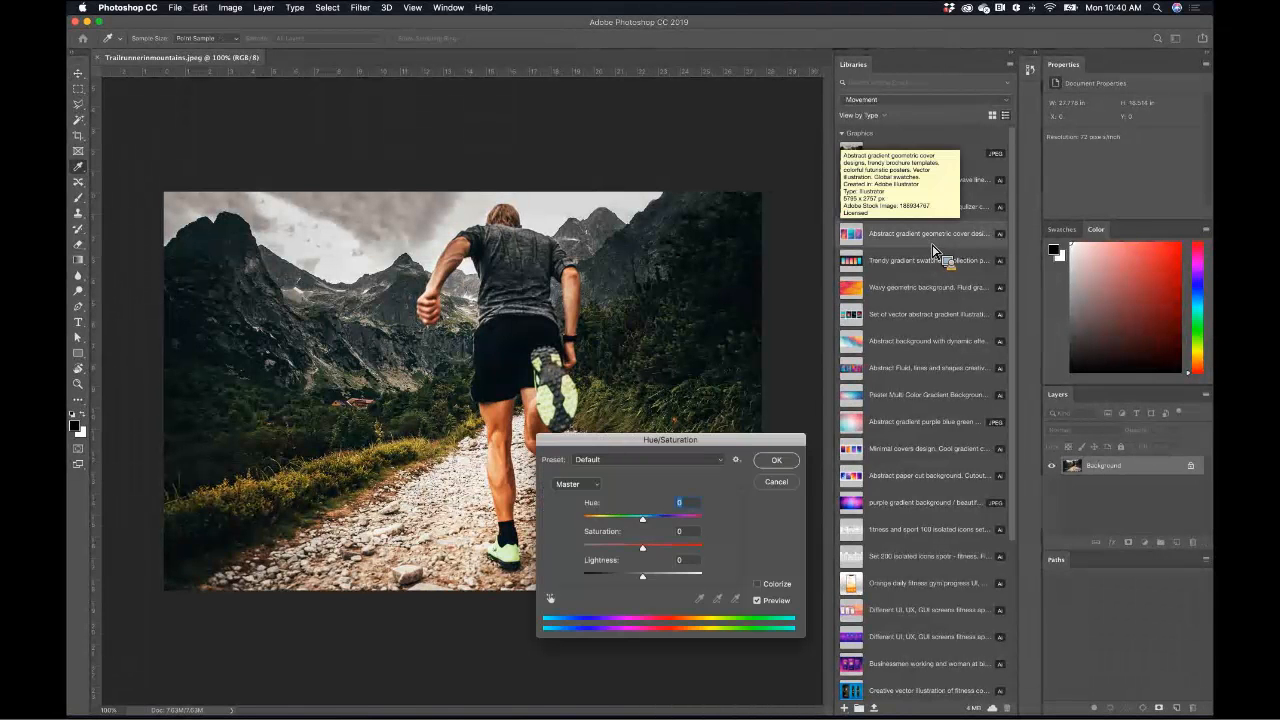
- Shift the runner photo's hue with the Hue/Saturation slider in Photoshop
left_click_drag(644, 520, 668, 520)
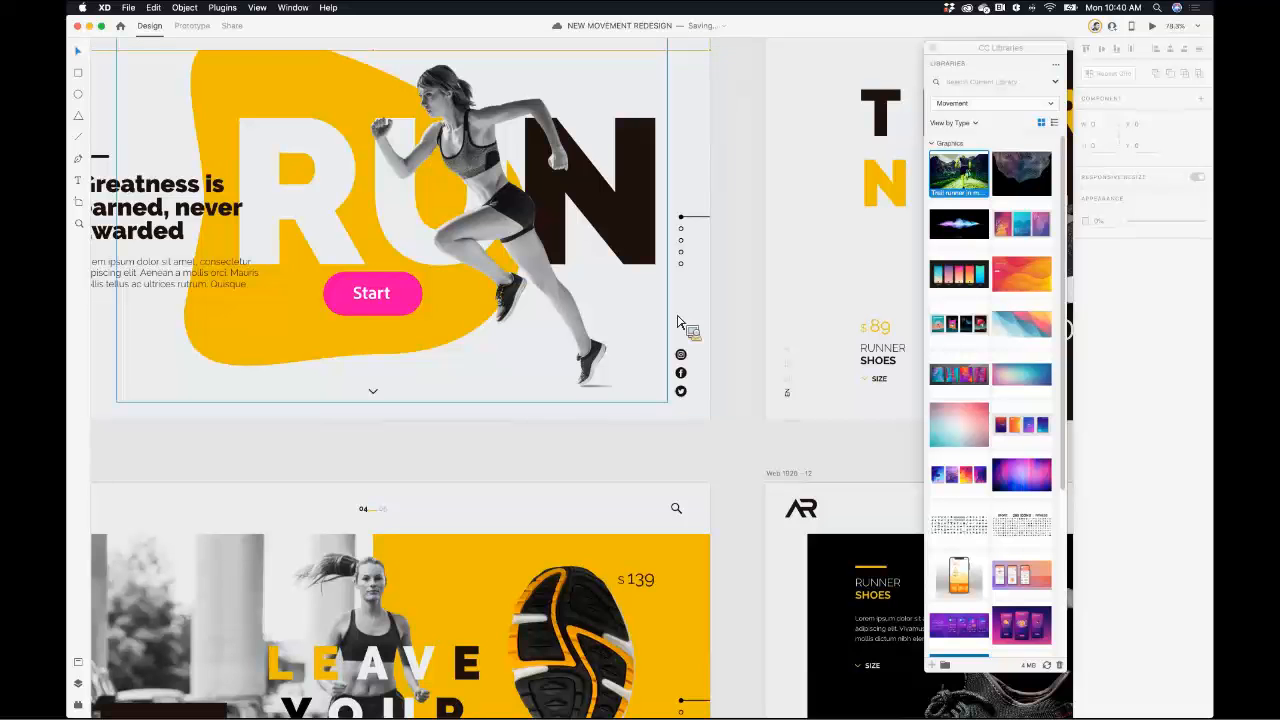
- Switch back to the redesign file in Adobe XD
left_click(232, 24)
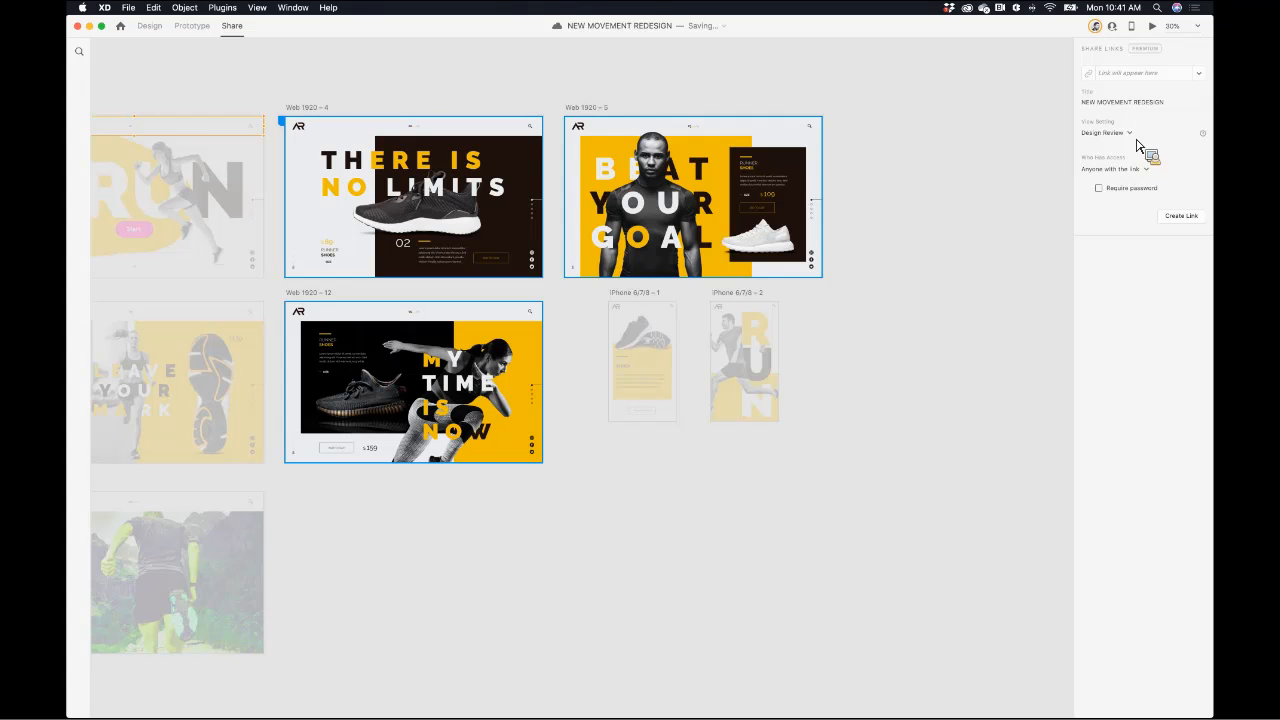
- Set the share link's View Setting to Development for handoff, then return to Design mode
left_click(1104, 132)
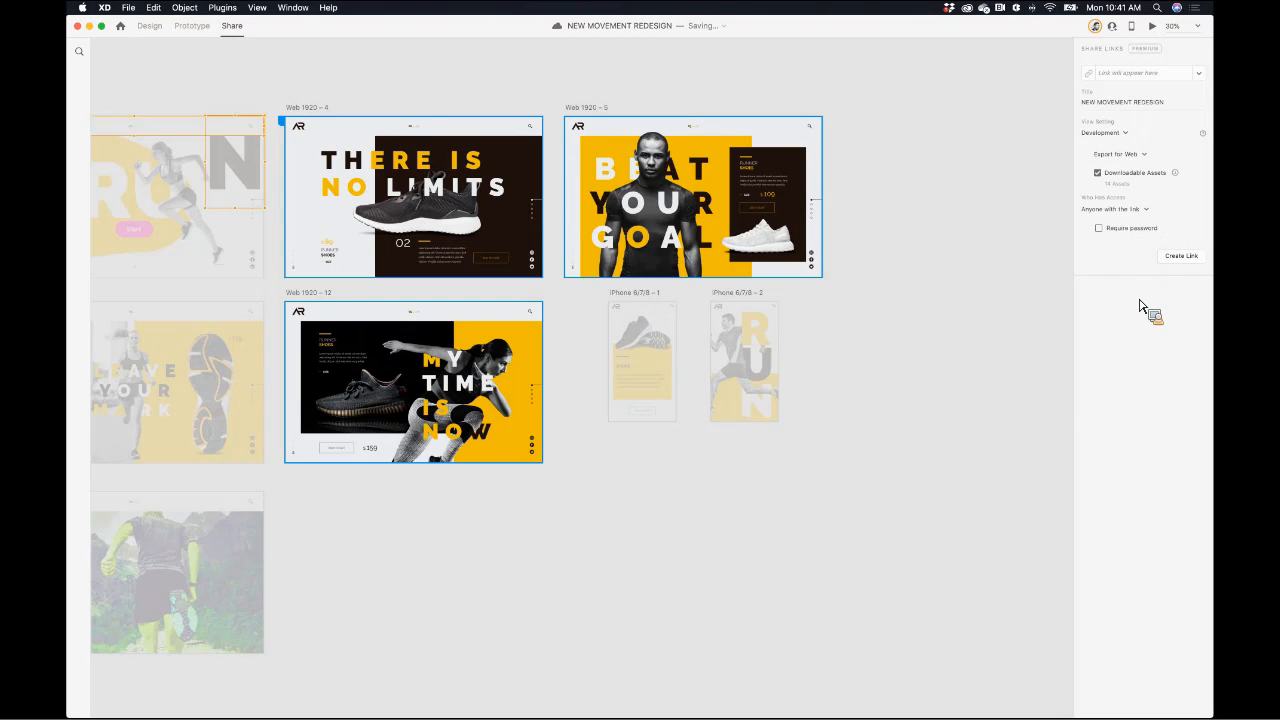
mouse_move(838, 522)
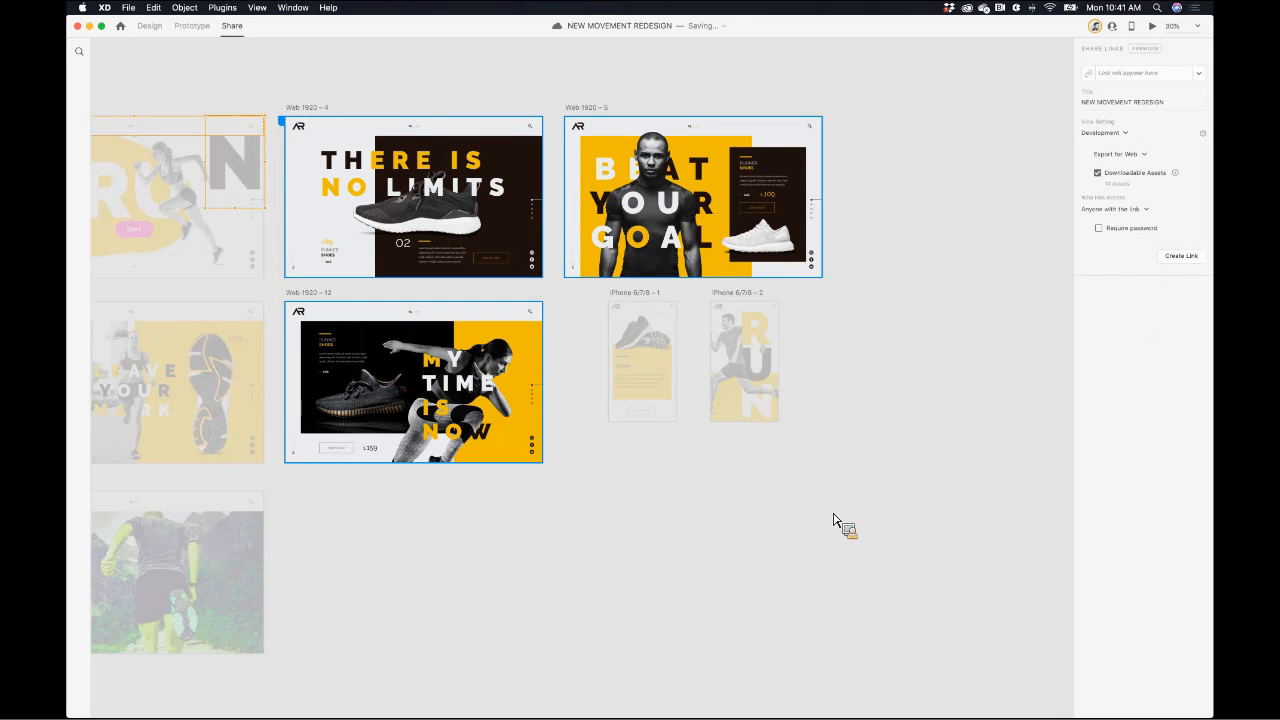
mouse_move(242, 108)
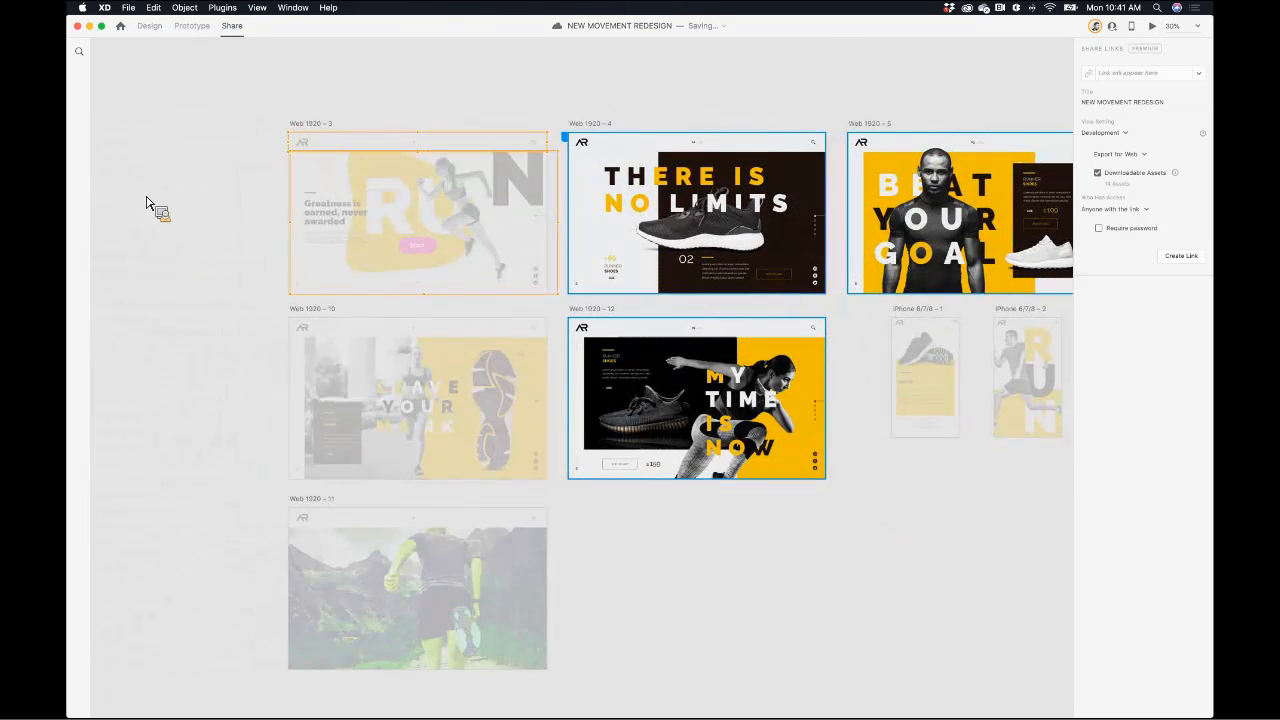
left_click(148, 24)
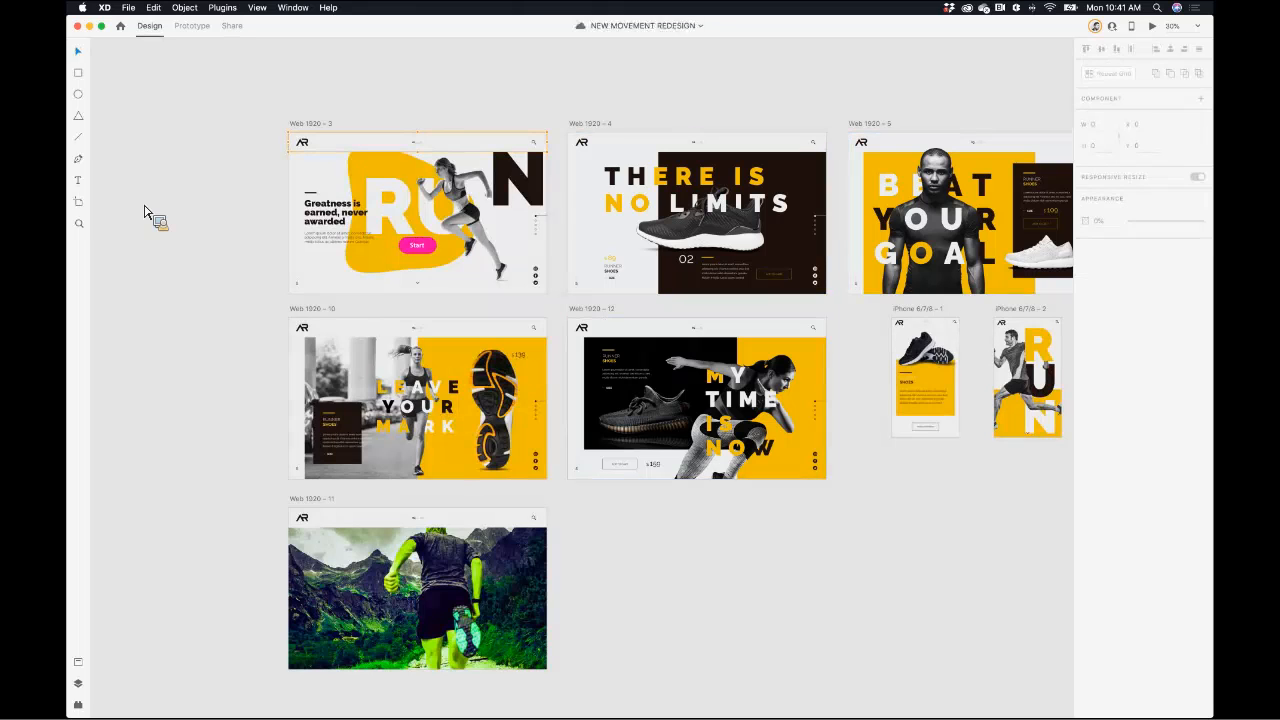